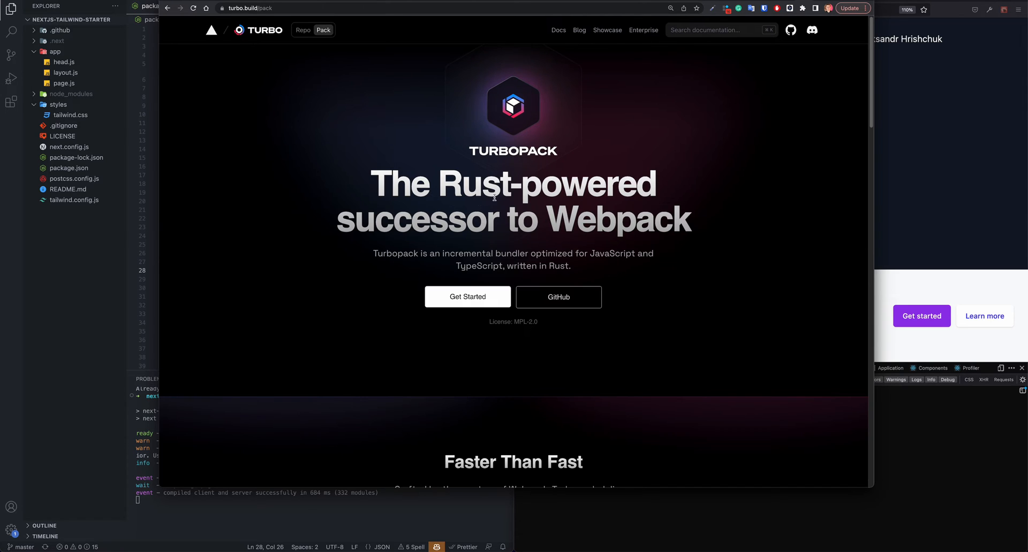
mouse_move(528, 223)
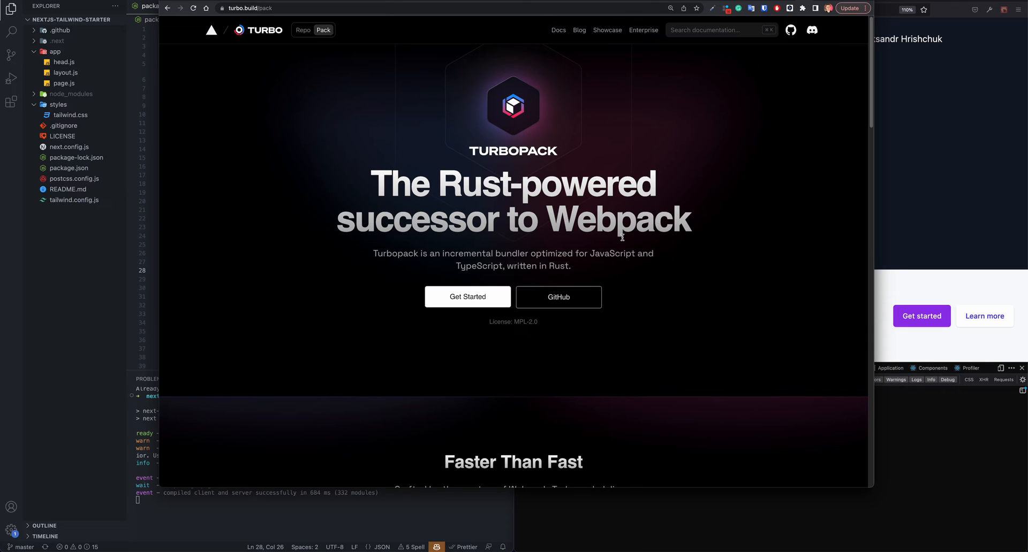
mouse_move(592, 236)
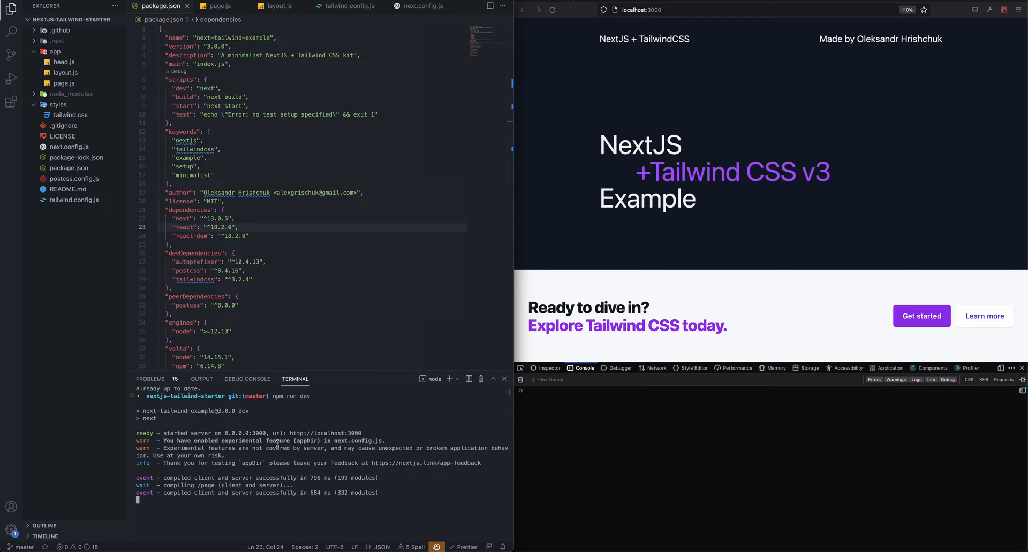
Stop the dev server and create and check out a git branch named turbopack.
key(ctrl+c)
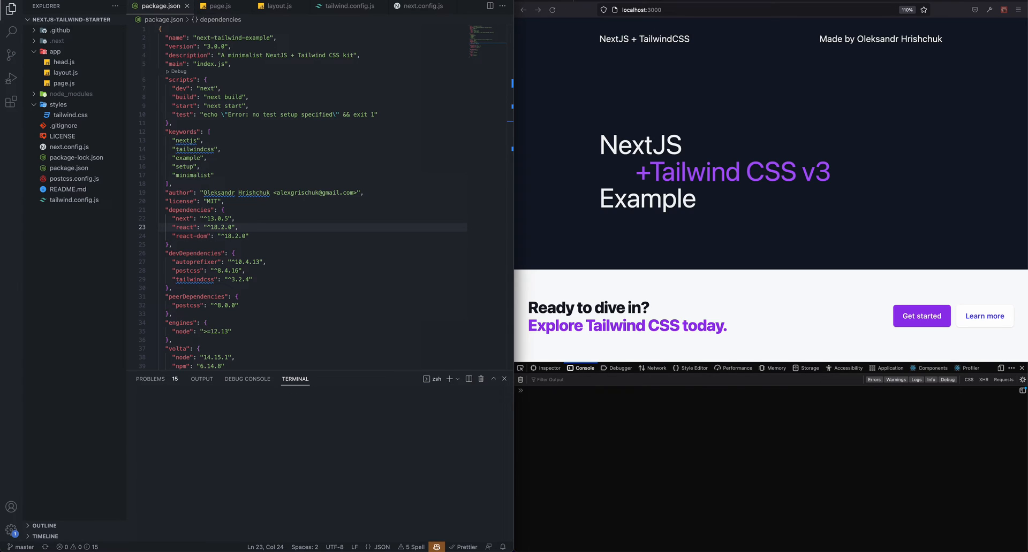
text(git:(master) g)
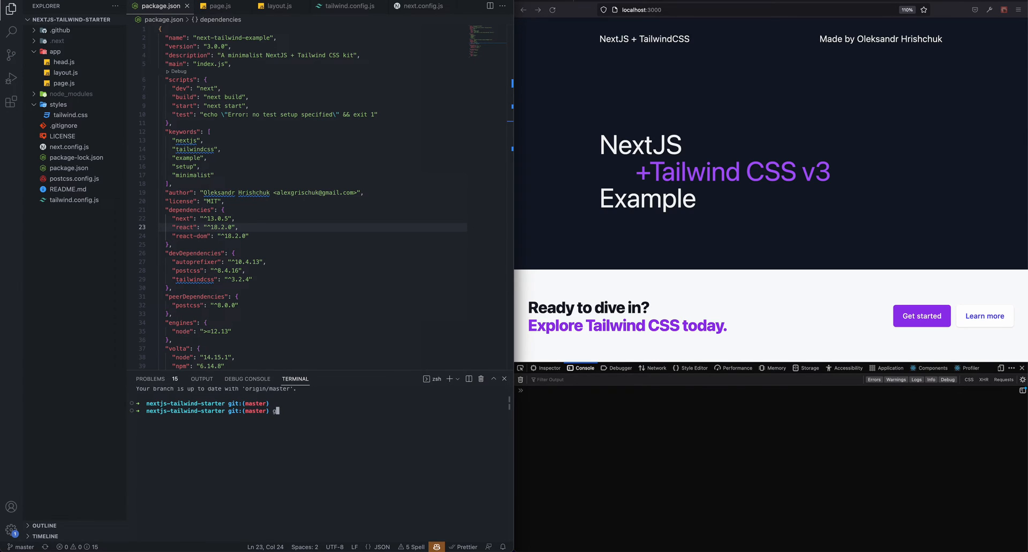
text(co -b tu)
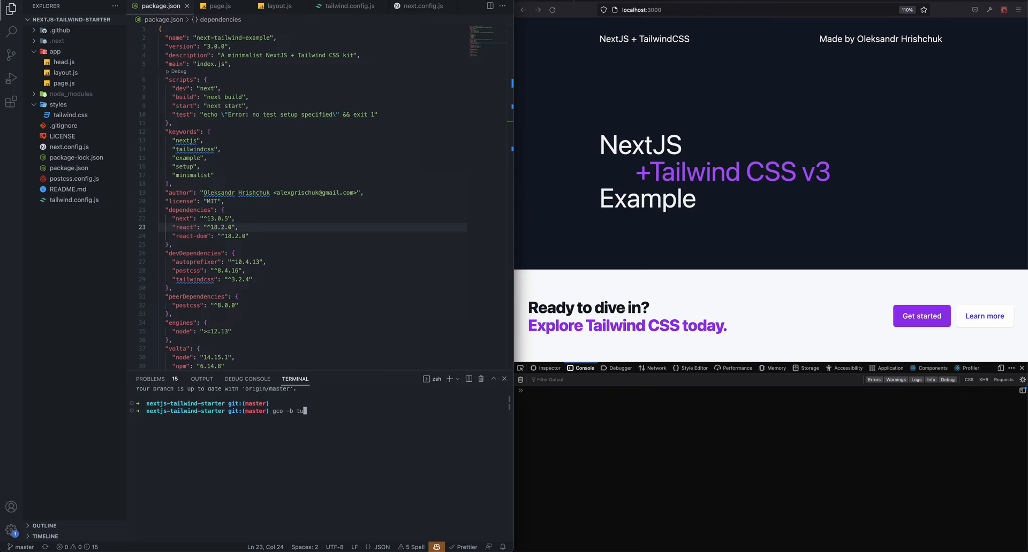
text(rbopack)
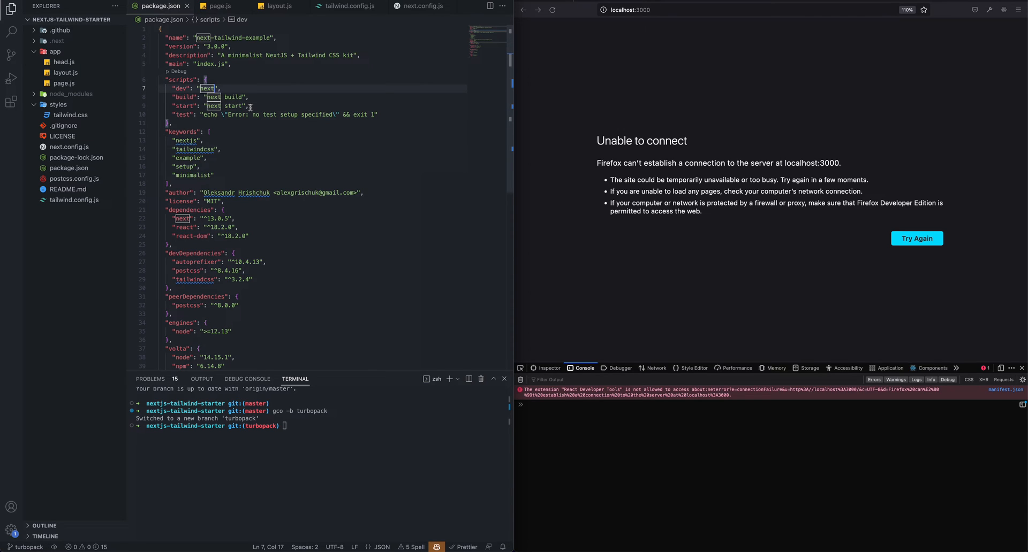
Change the dev script to 'next --turbo' and start it with npm run dev.
text(--tu)
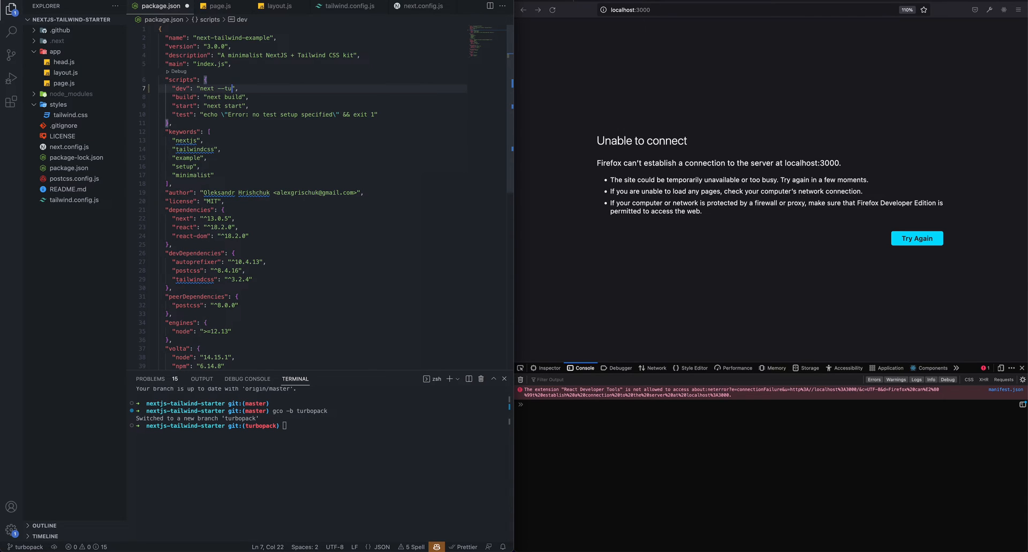
text(rbo)
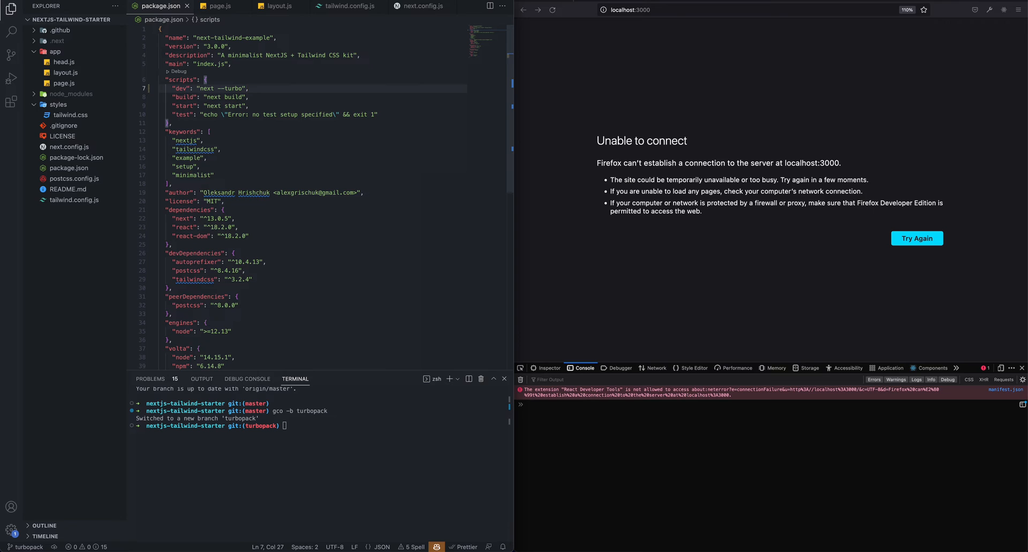
text(npm)
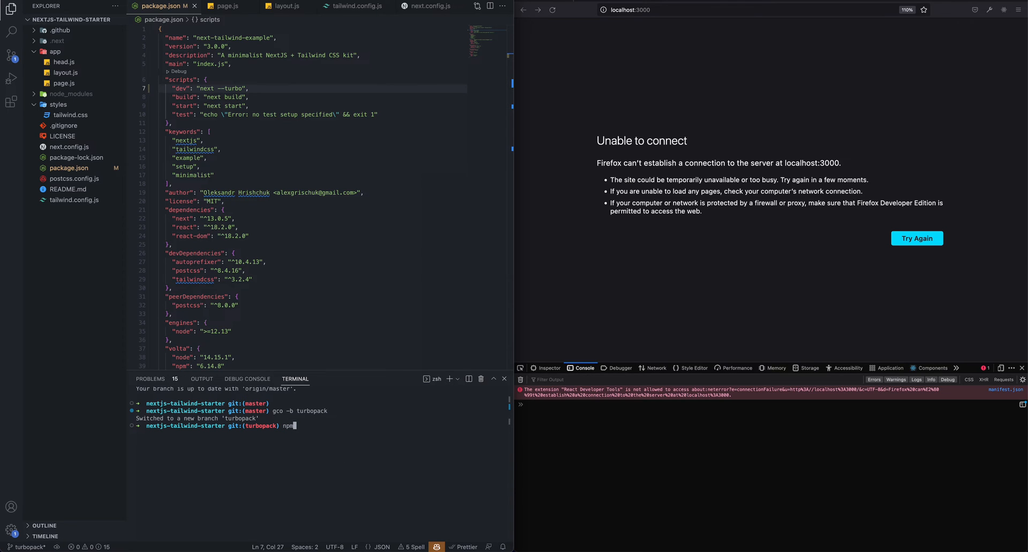
text(run dev)
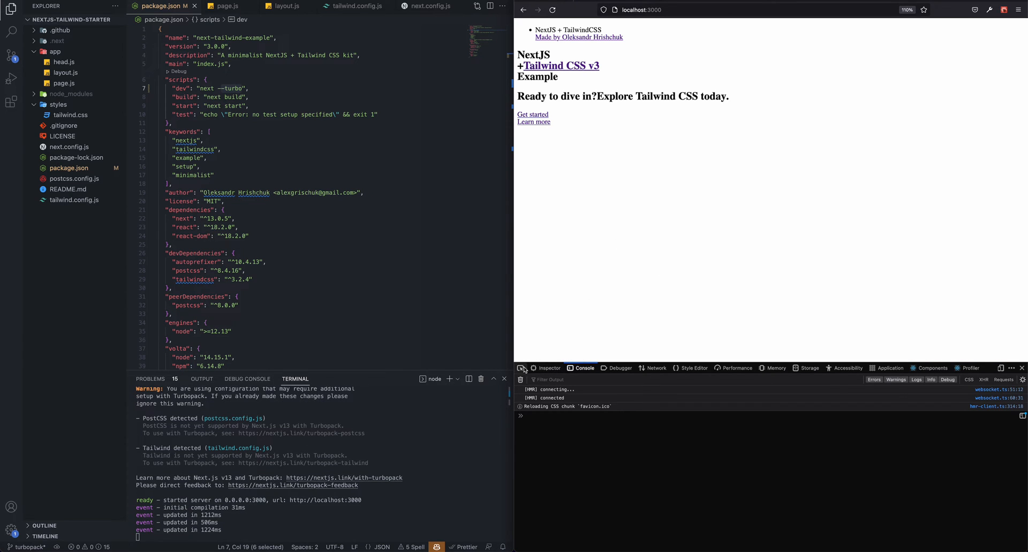
Inspect the unstyled page's elements in devtools and follow the Turbopack Tailwind CSS docs link.
click(547, 367)
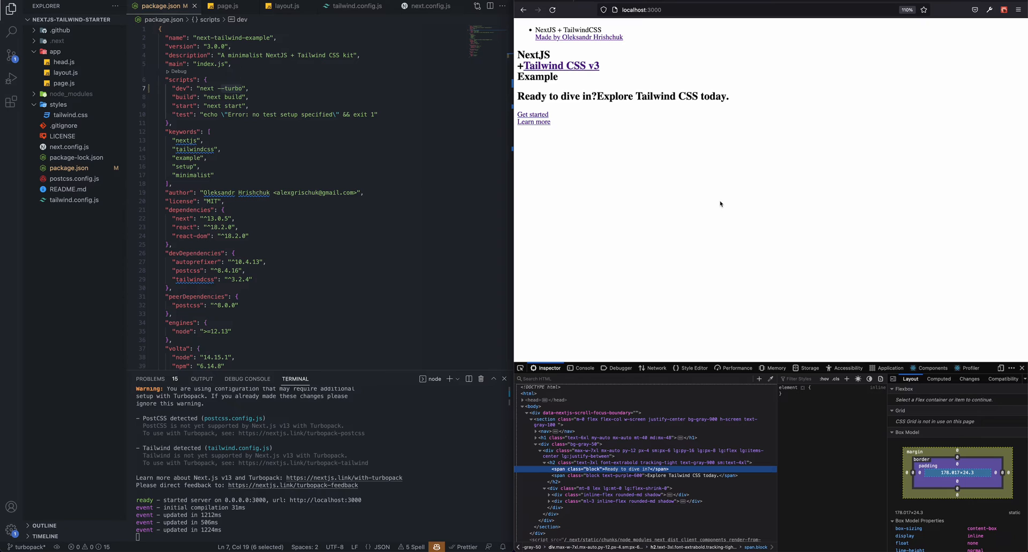
mouse_move(676, 209)
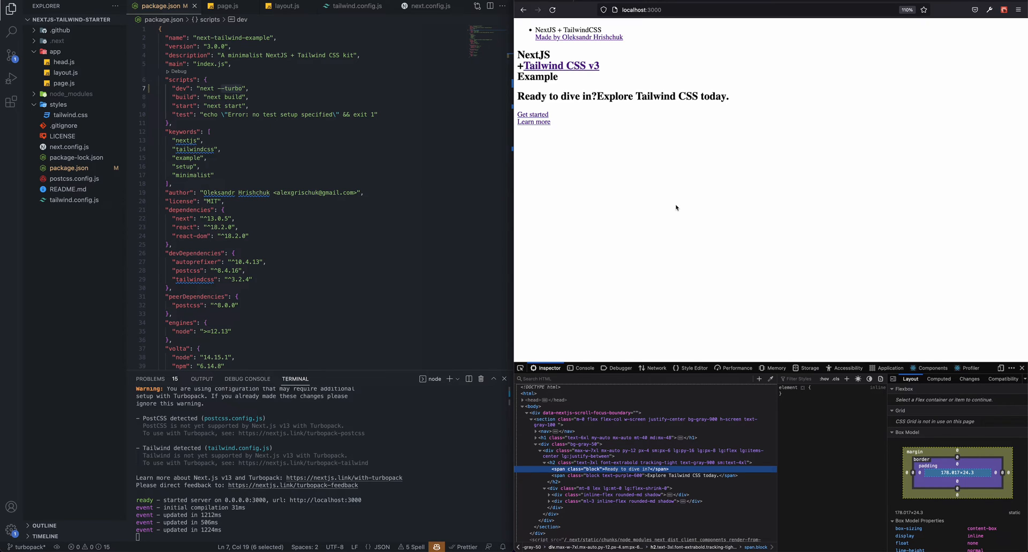
mouse_move(384, 424)
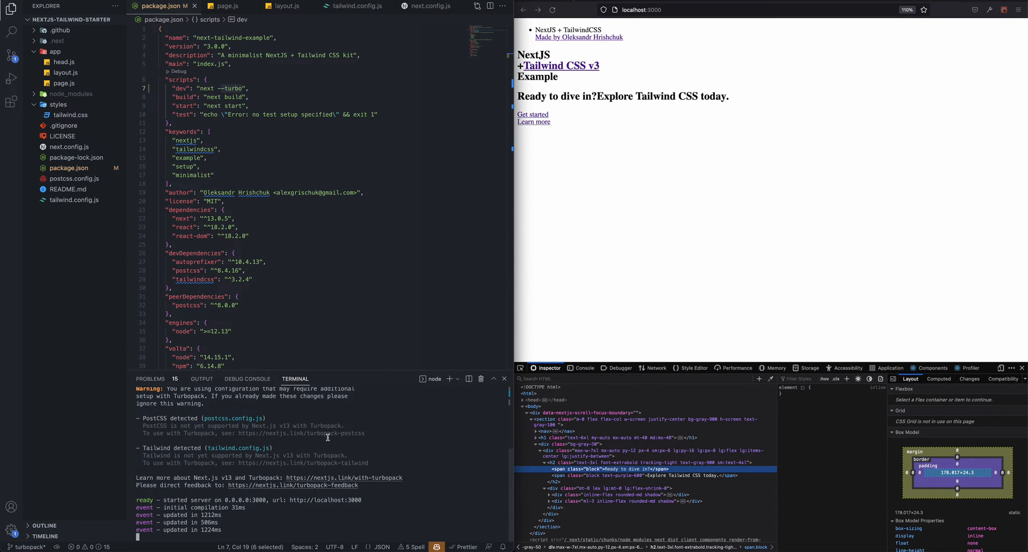
mouse_move(378, 431)
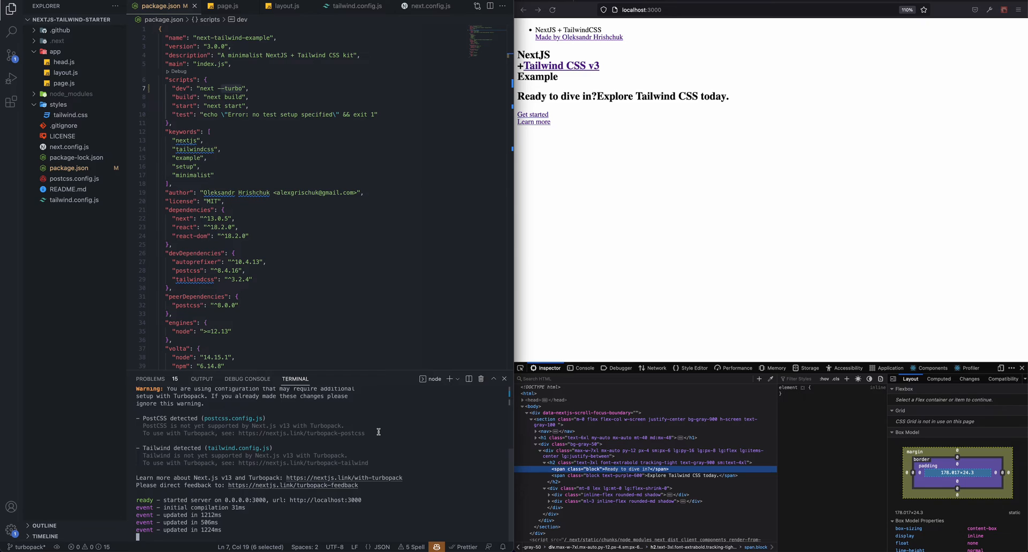
mouse_move(361, 455)
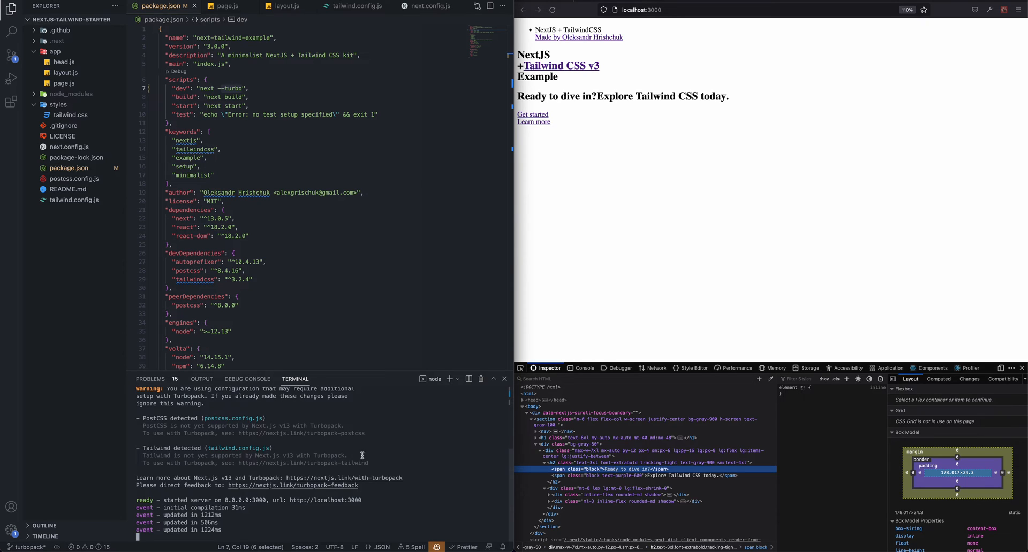
mouse_move(356, 452)
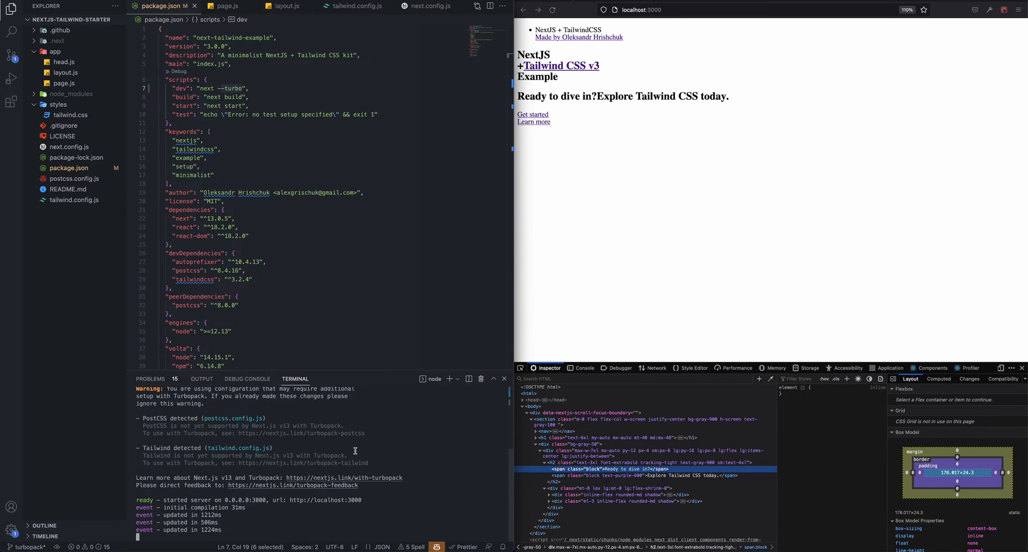
right_click(354, 451)
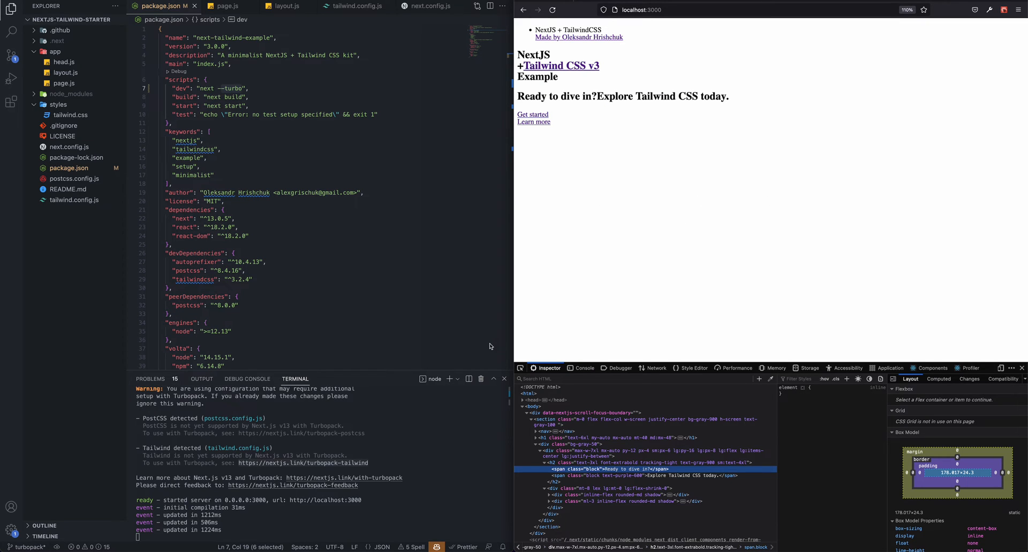
mouse_move(347, 440)
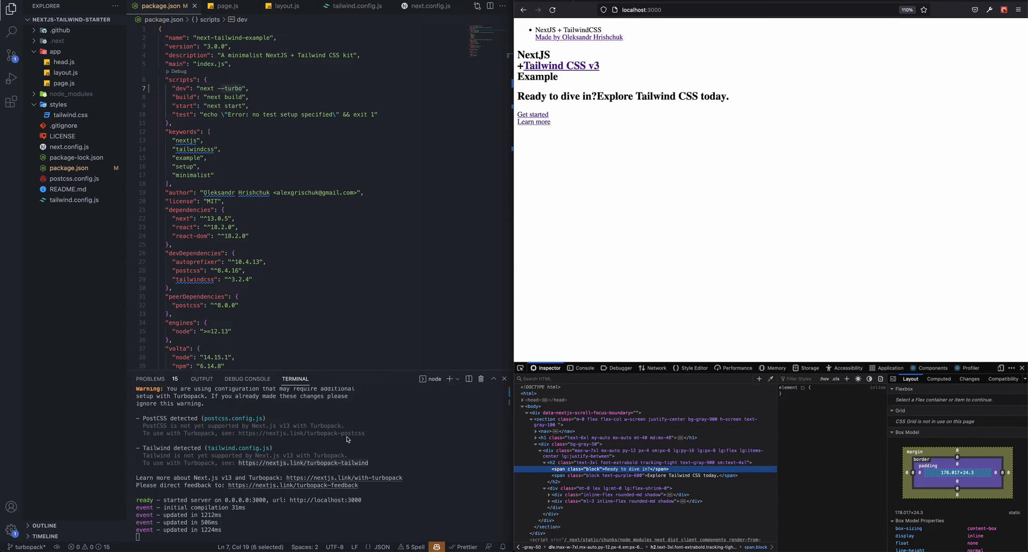
mouse_move(409, 454)
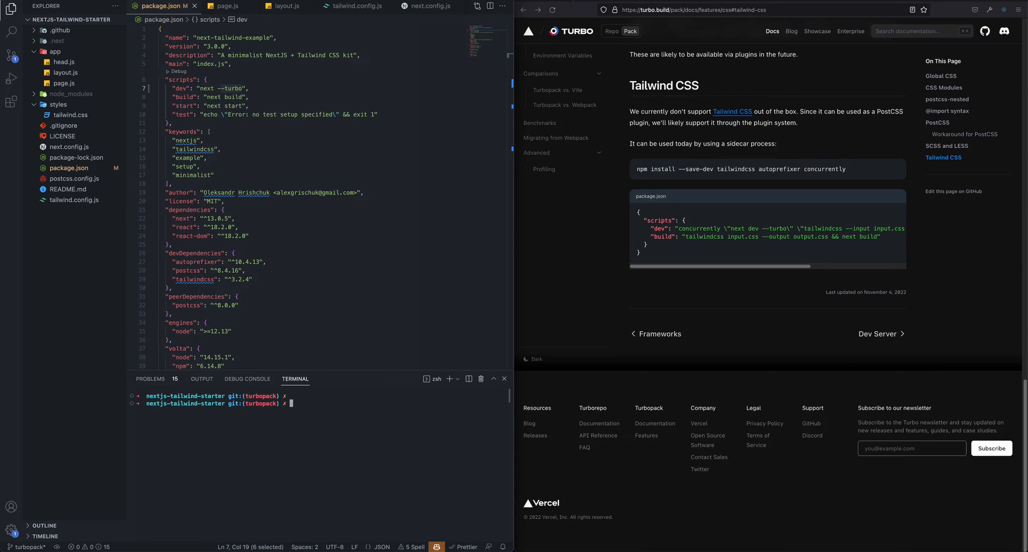
Install concurrently as a dev dependency with npm i --save-dev.
text(npm i)
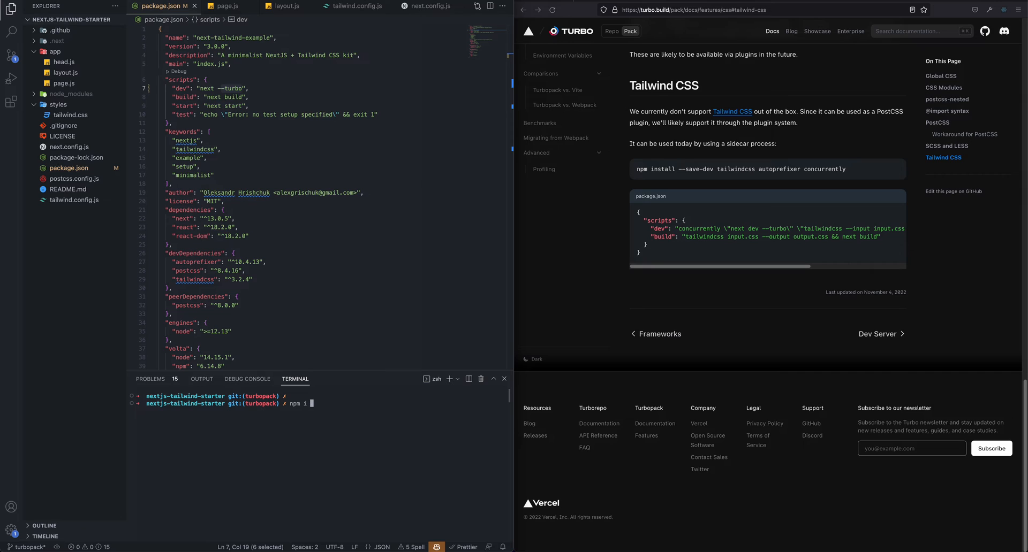
text(--save-dev concurrently)
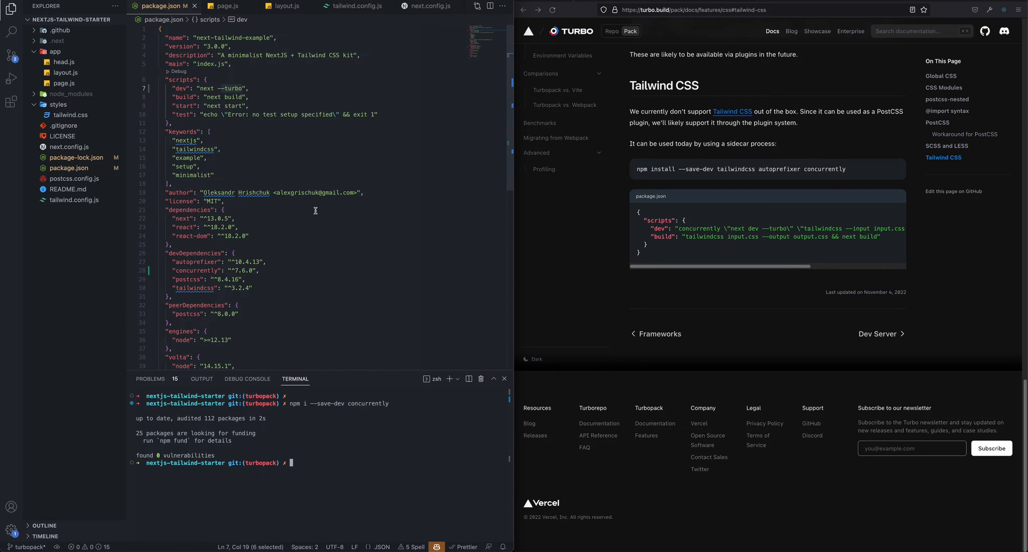
mouse_move(194, 112)
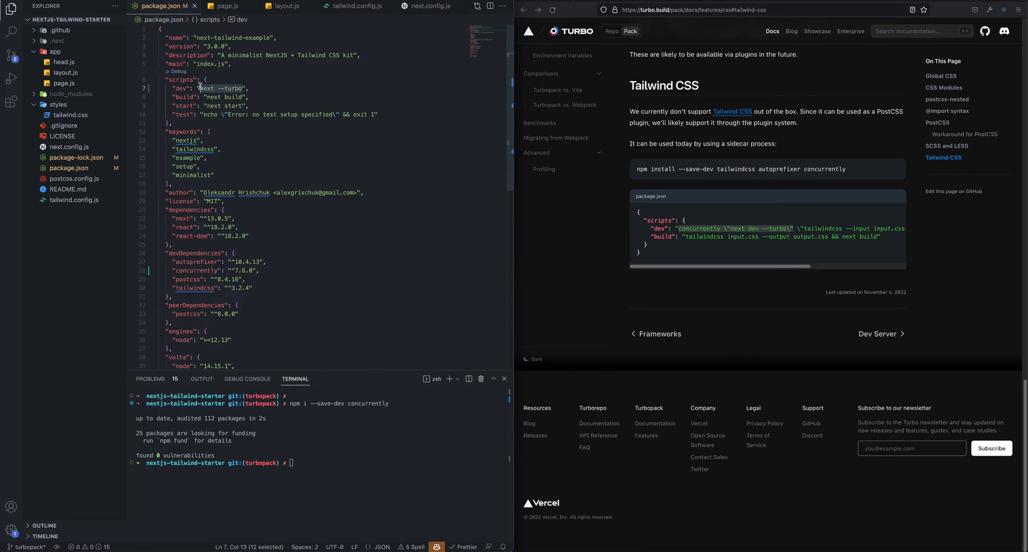
Write the dev script as concurrently "next dev --turbo" plus the tailwindcss --input styles/tailwind.css --output styles/dist.css --watch command.
text(concurrently \"next dev --turbo\")
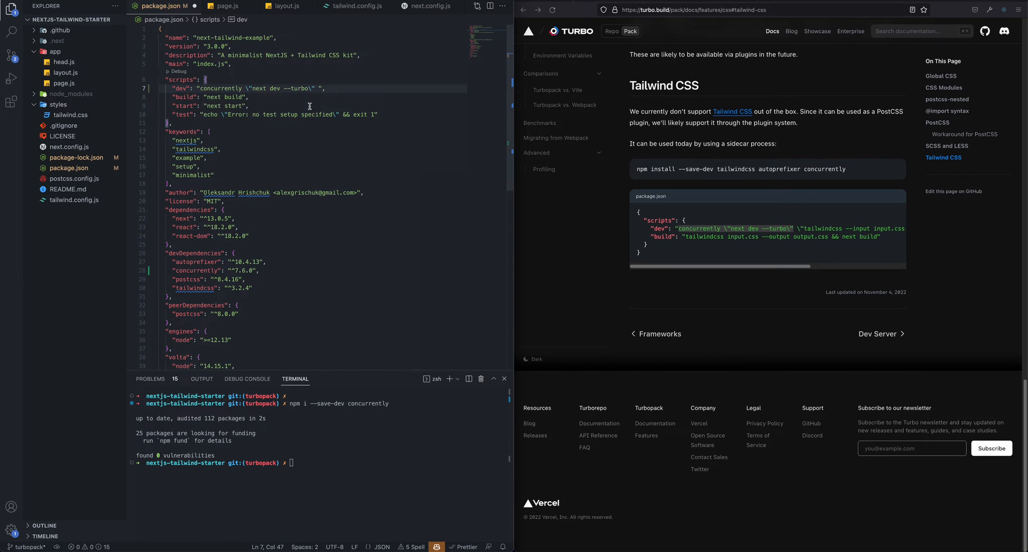
drag(681, 228, 792, 228)
text(\"tailwindcss --input input.css --output output.css --watch\")
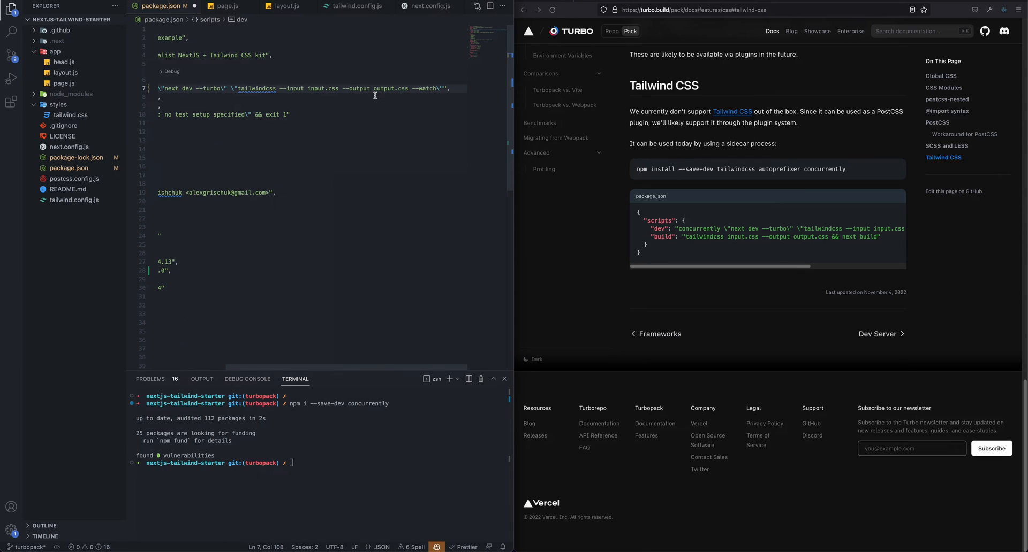
mouse_move(308, 89)
text(styles/)
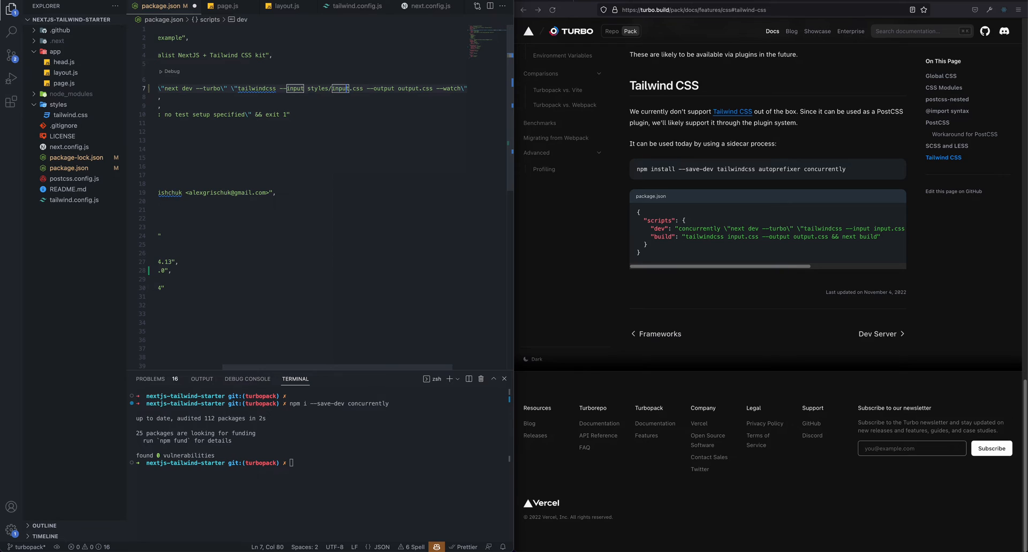
key(Backspace)
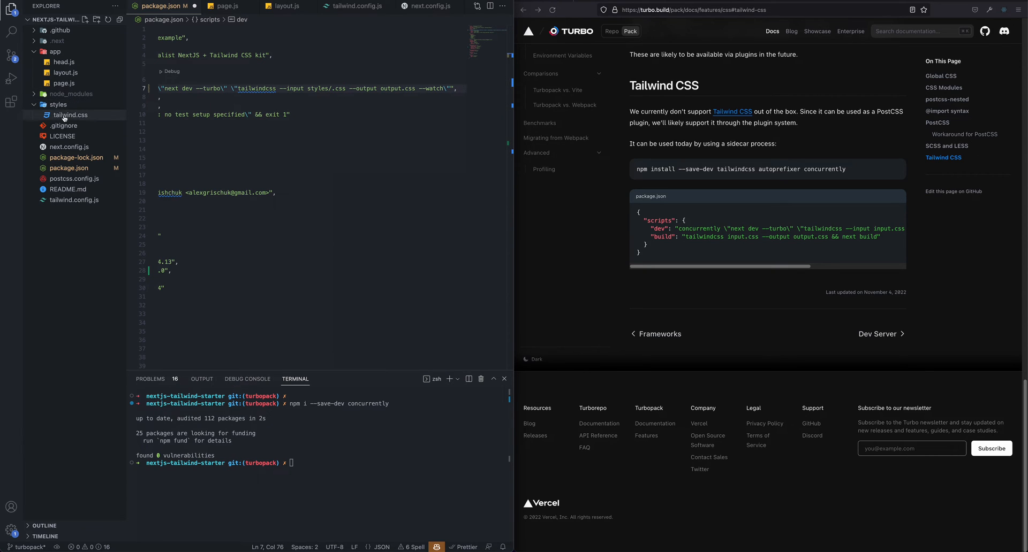
text(tailwind)
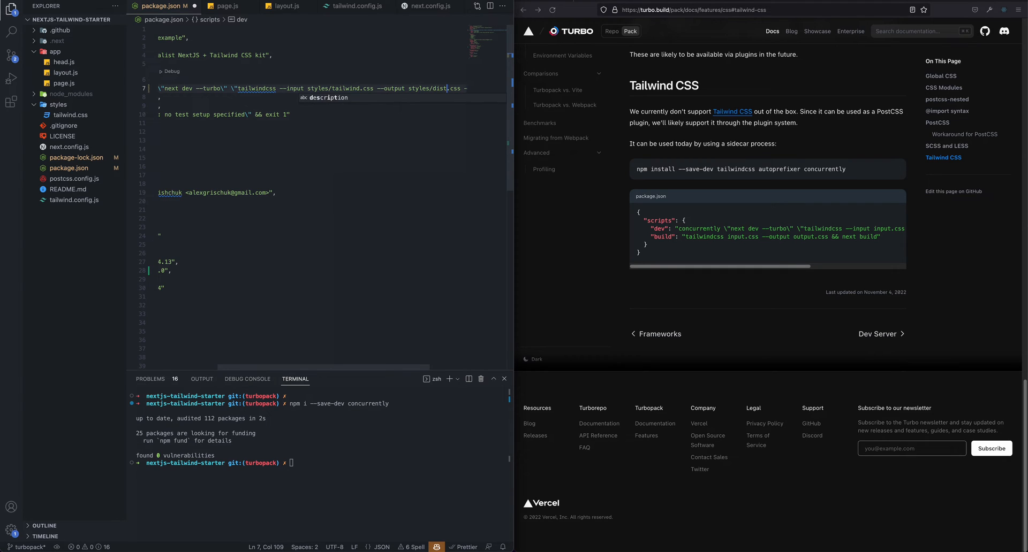
text(--watch\"",)
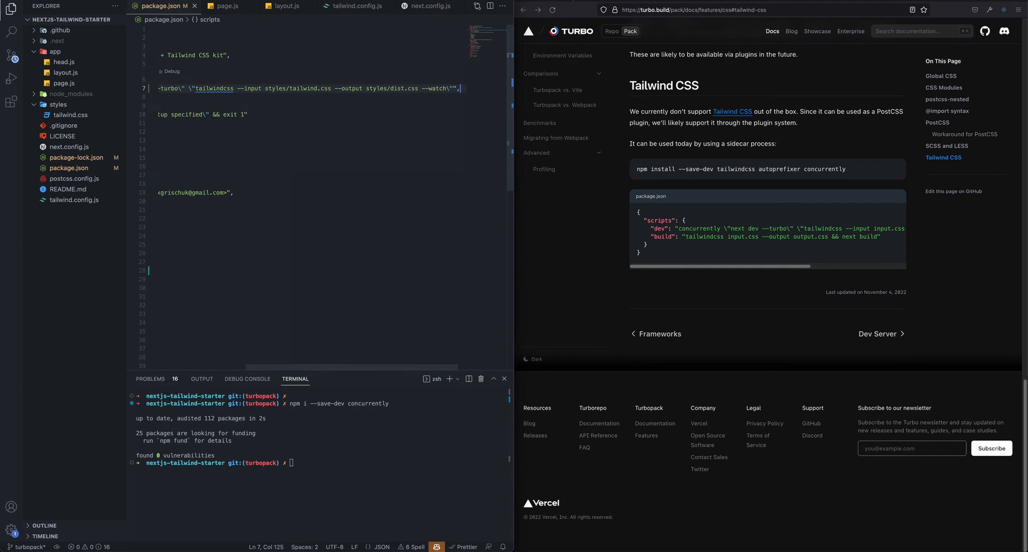
Review the --watch flag in the dev script and start it with npm run dev.
double_click(436, 89)
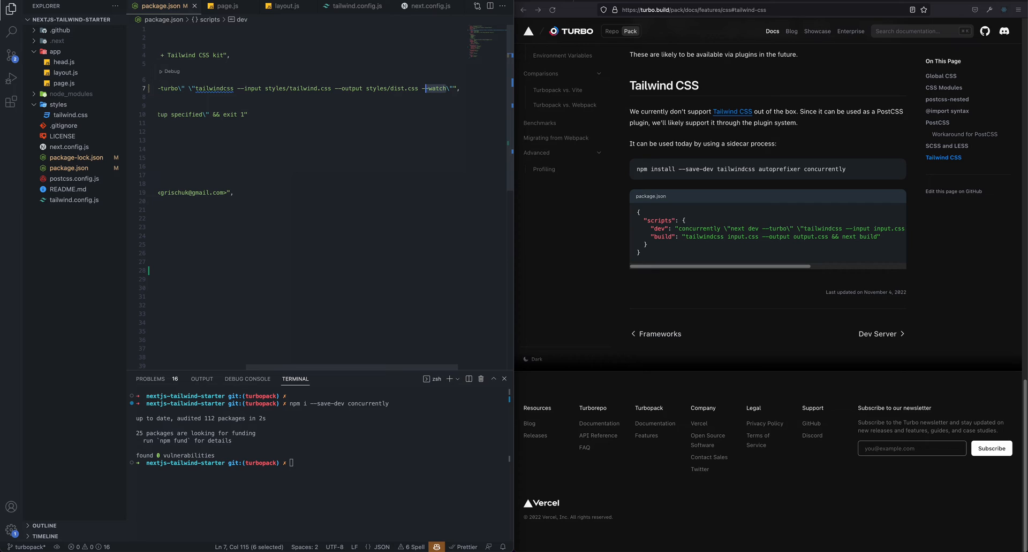
double_click(436, 89)
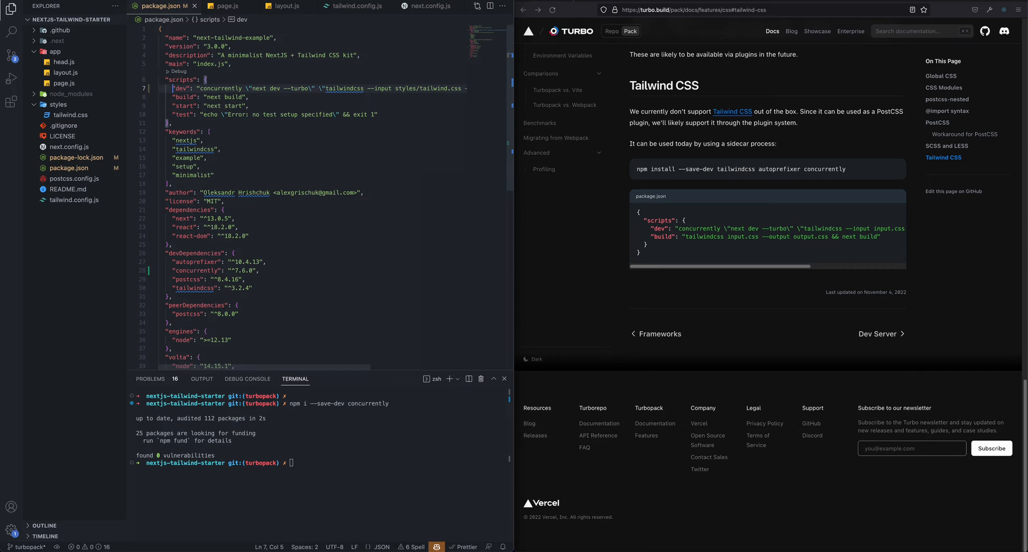
mouse_move(448, 475)
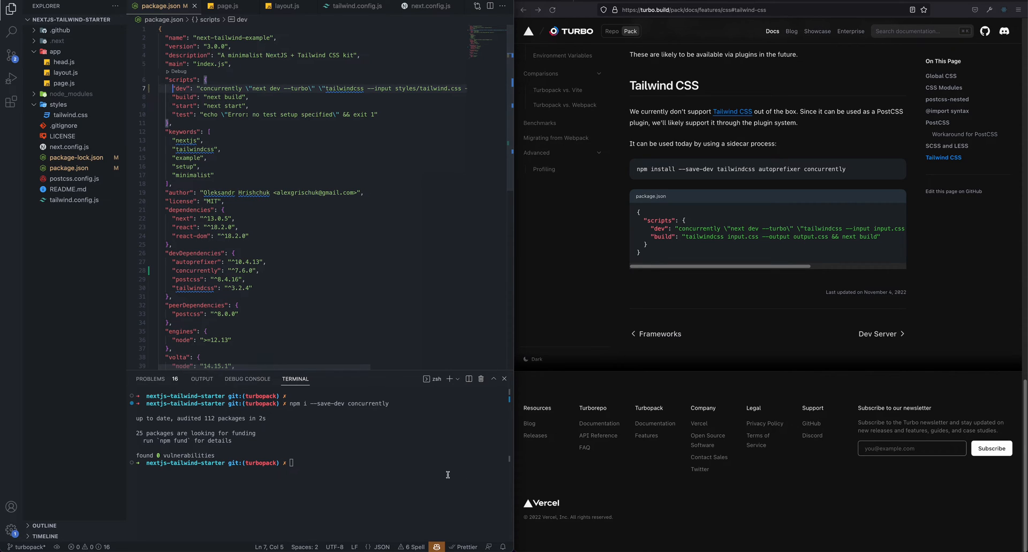
text(npm run dev)
click(764, 9)
text(localhost:3000)
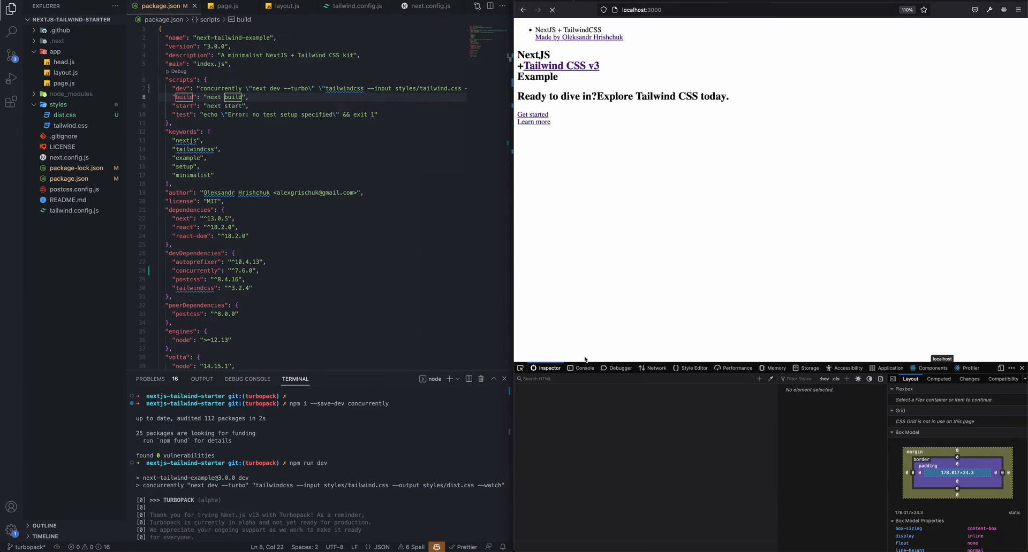
Change the layout.js stylesheet import to '../styles/dist.css' and check the styled page in the browser.
click(585, 369)
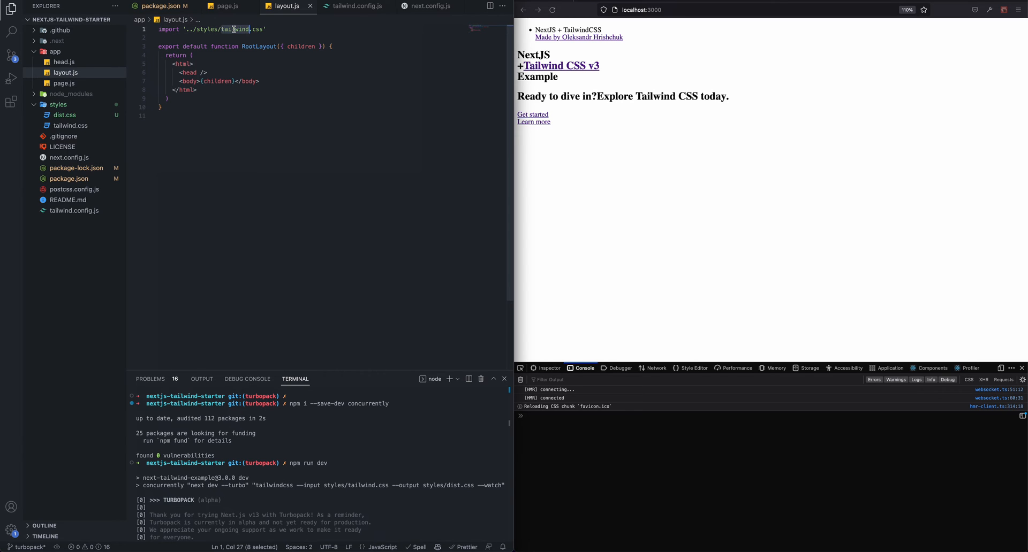
text(dist)
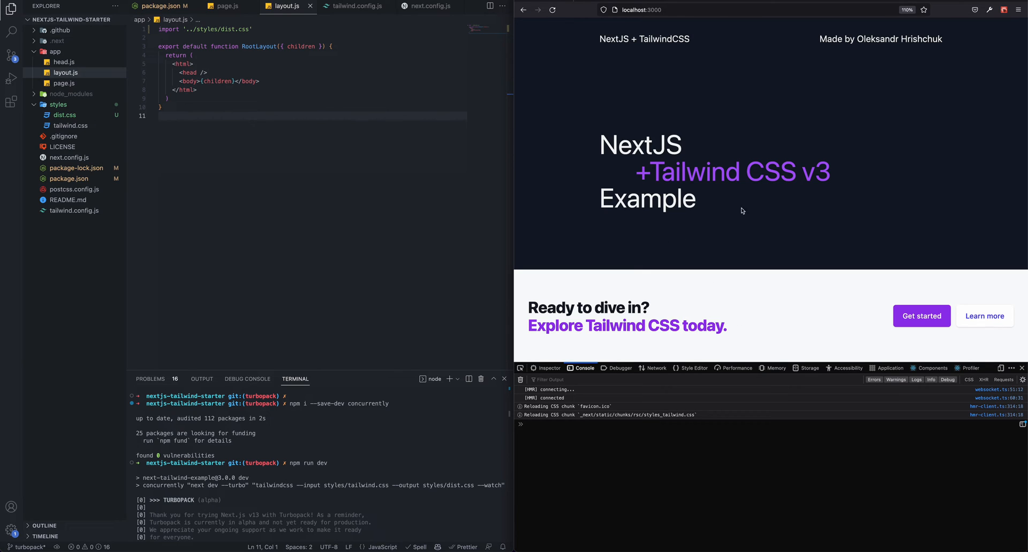
click(551, 10)
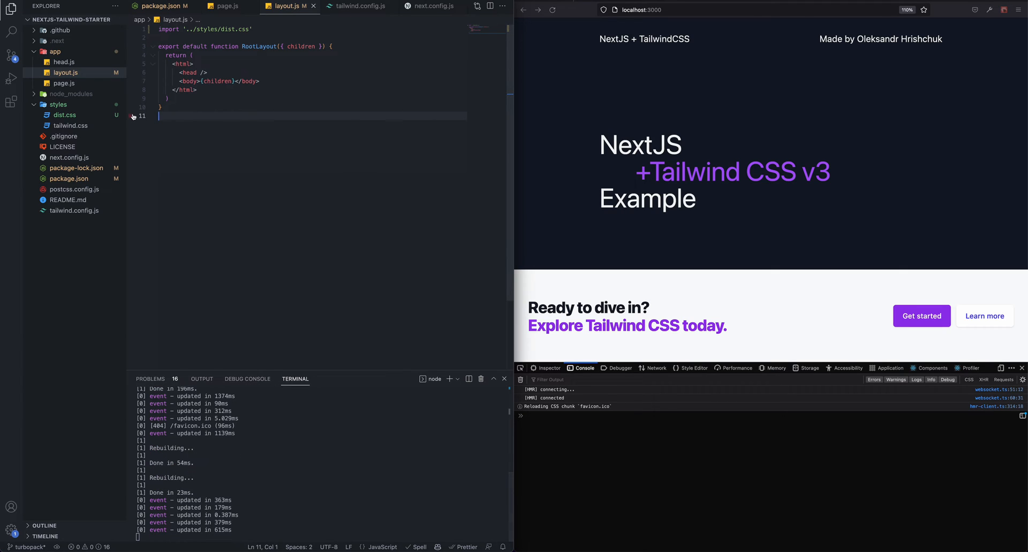
Open app/page.js and scroll to the Get started and Learn more button className attributes.
click(164, 6)
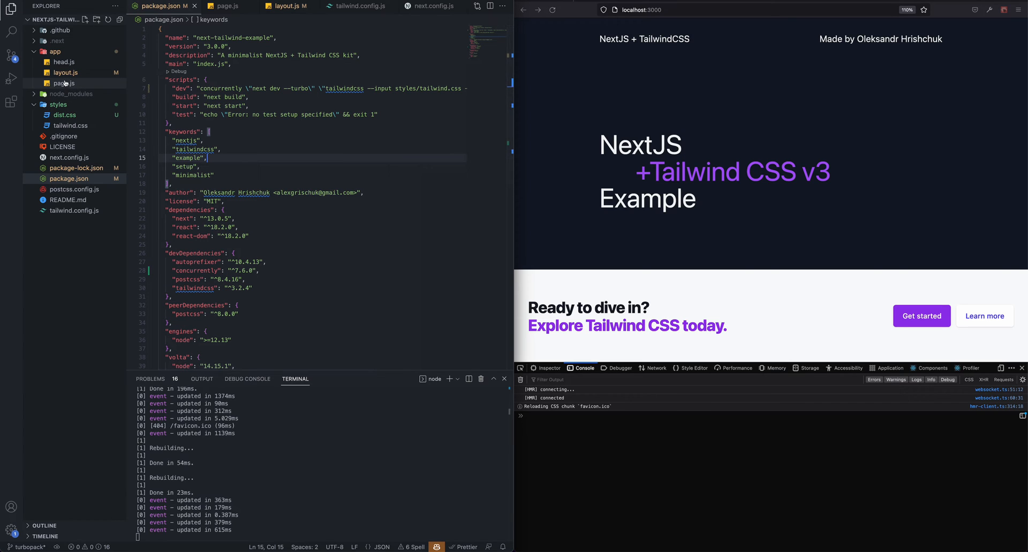
click(229, 6)
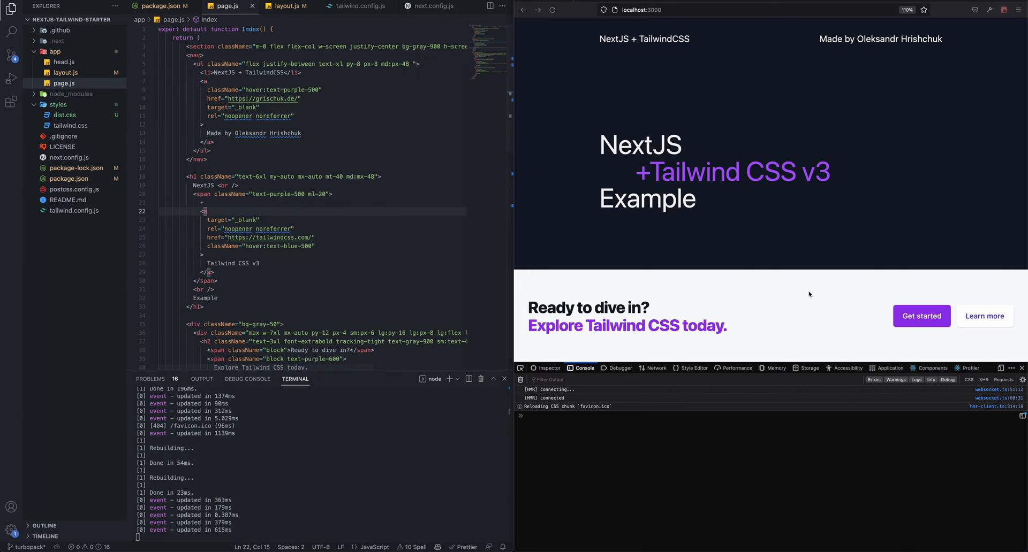
scroll(down, 3)
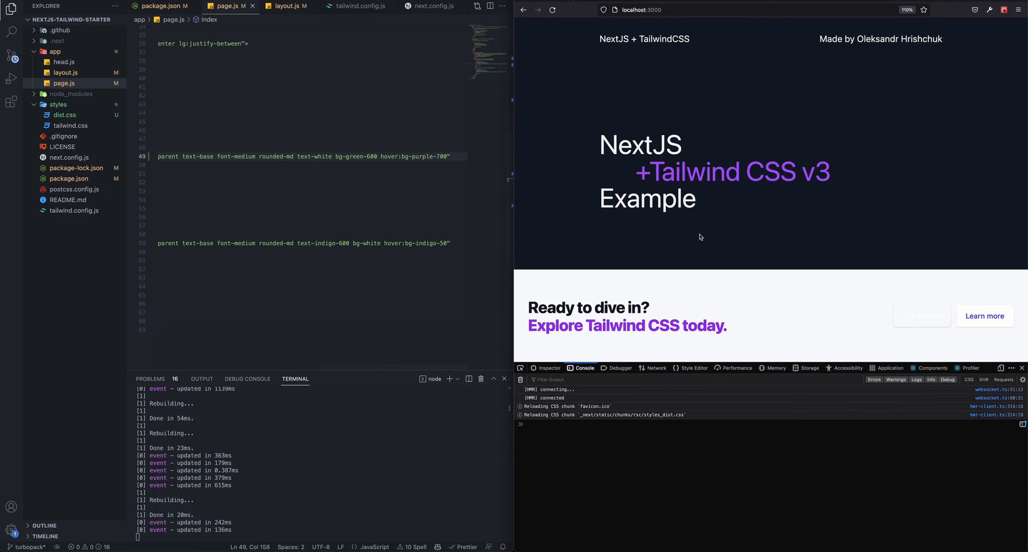
mouse_move(679, 191)
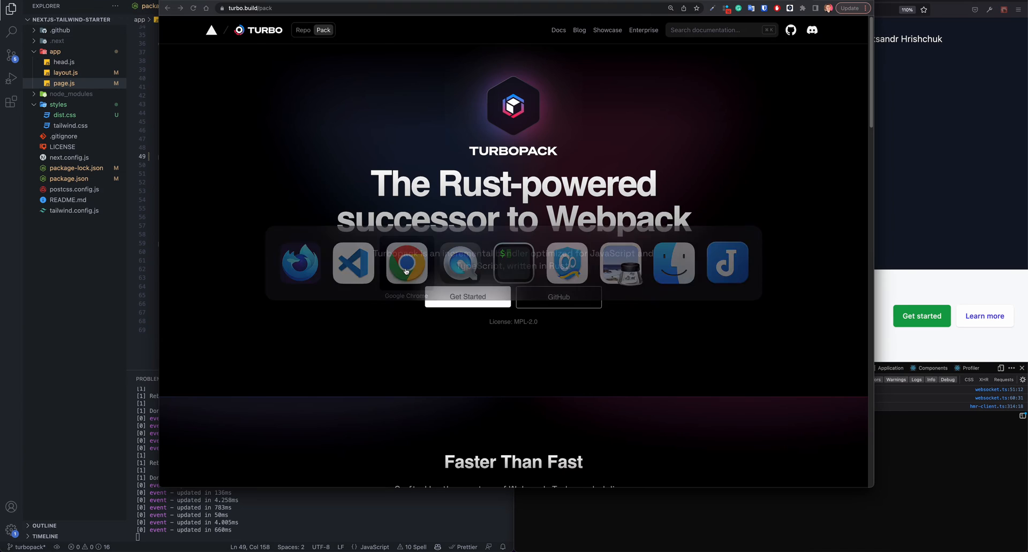
click(406, 262)
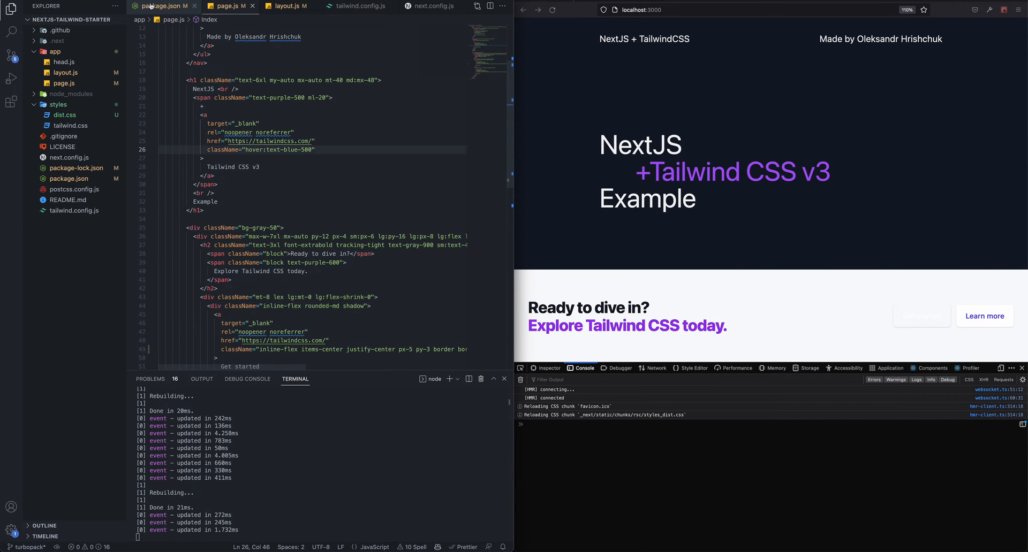
Set the build script to "tailwindcss -i styles/tailwind.css --output styles/dist.css && next build".
click(163, 7)
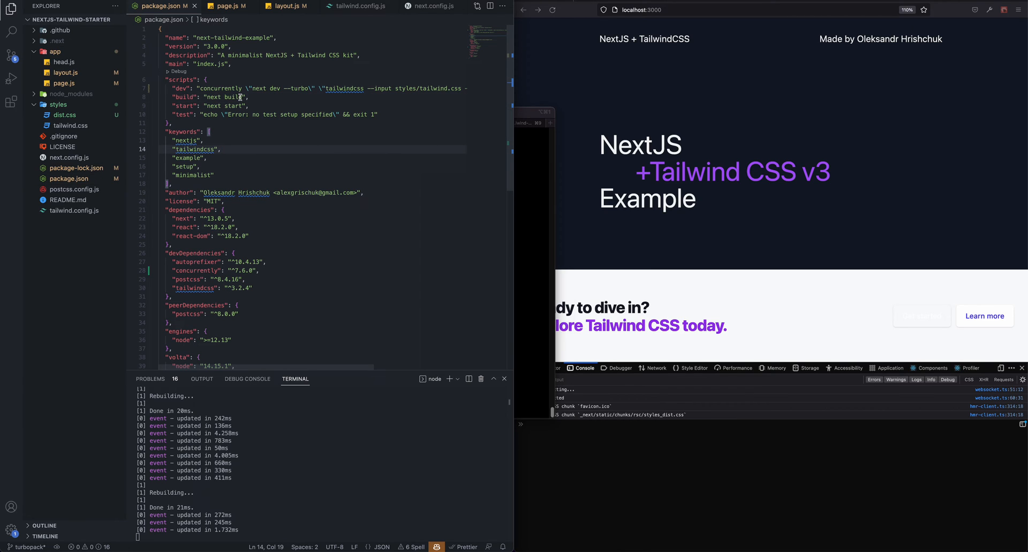
text("tailwindcss -i styles/tailwind.css --output styles/dist.css && next build)
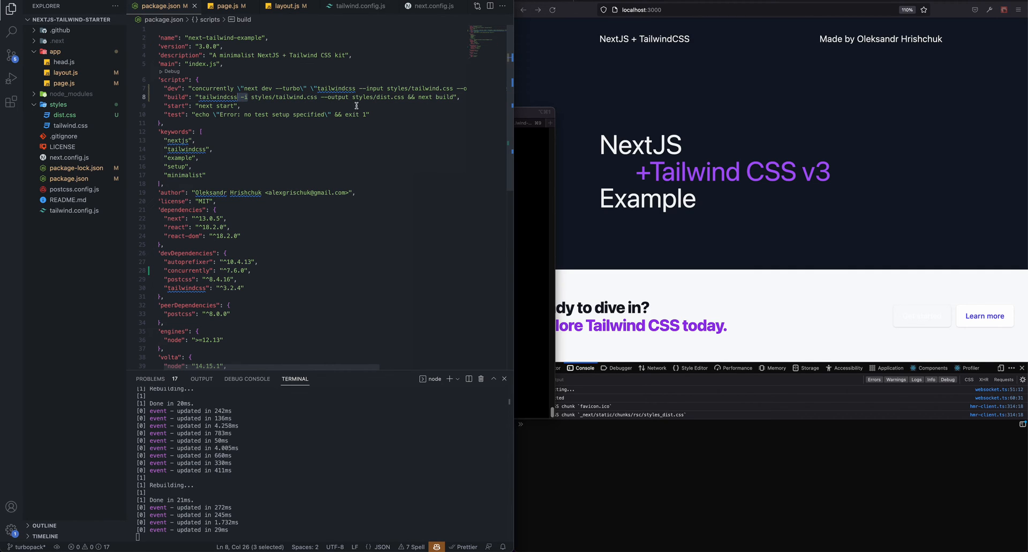
click(434, 98)
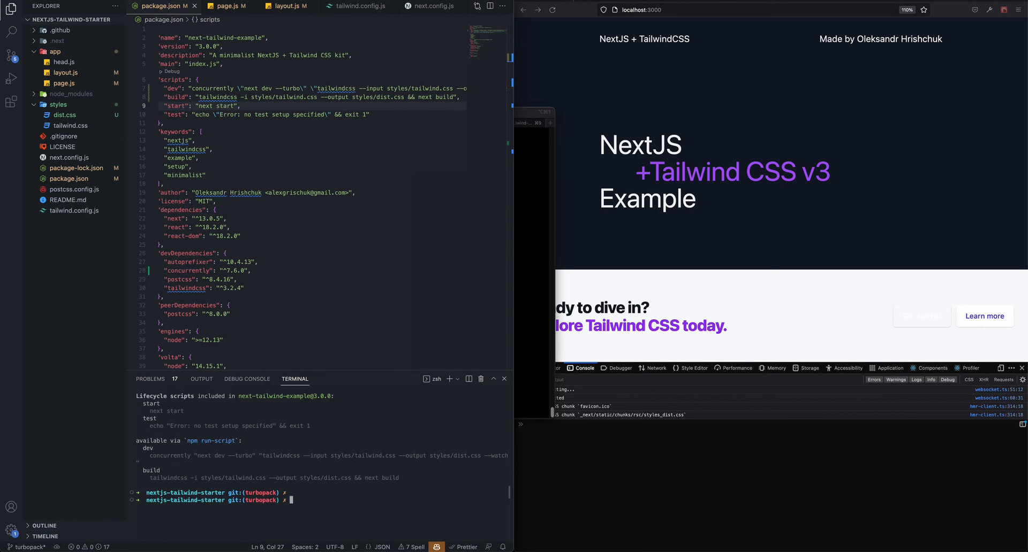
Run npm run build then npm start, and view the production app in the browser.
text(npm run bu)
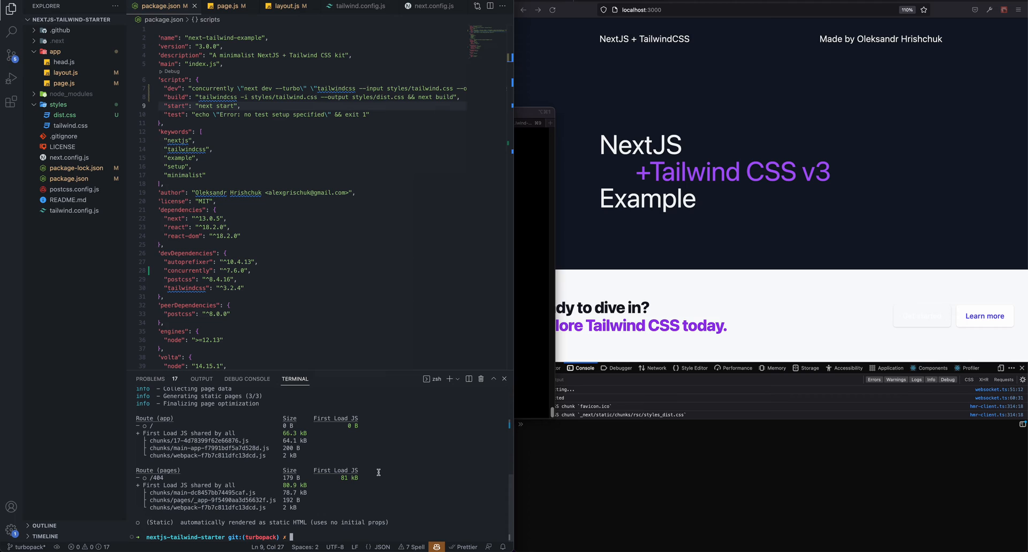
text(npm)
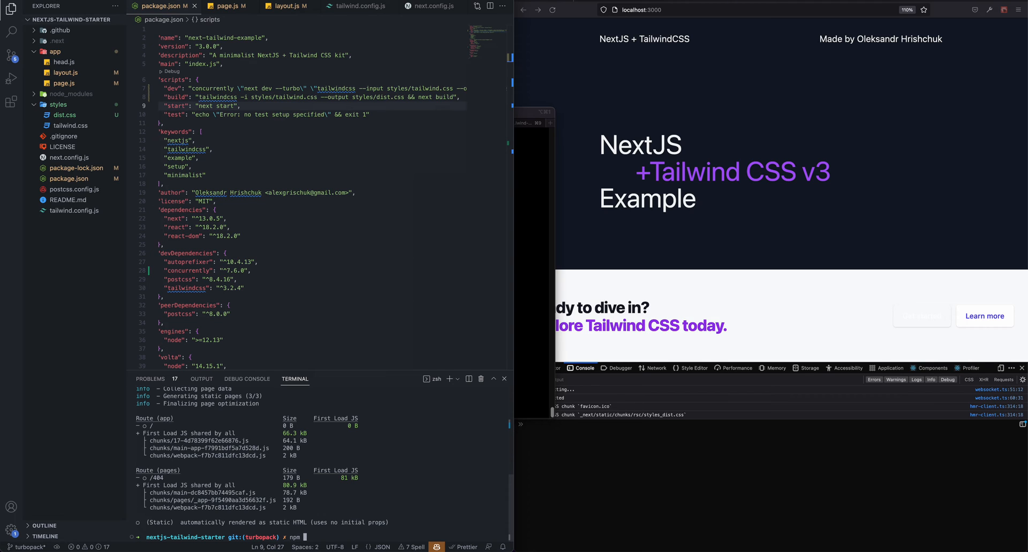
text(start)
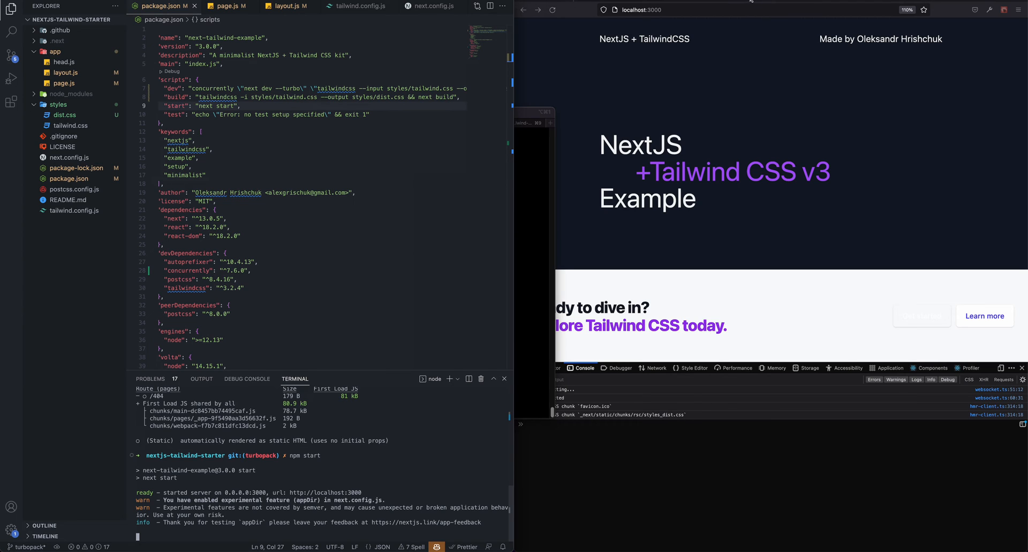
click(636, 9)
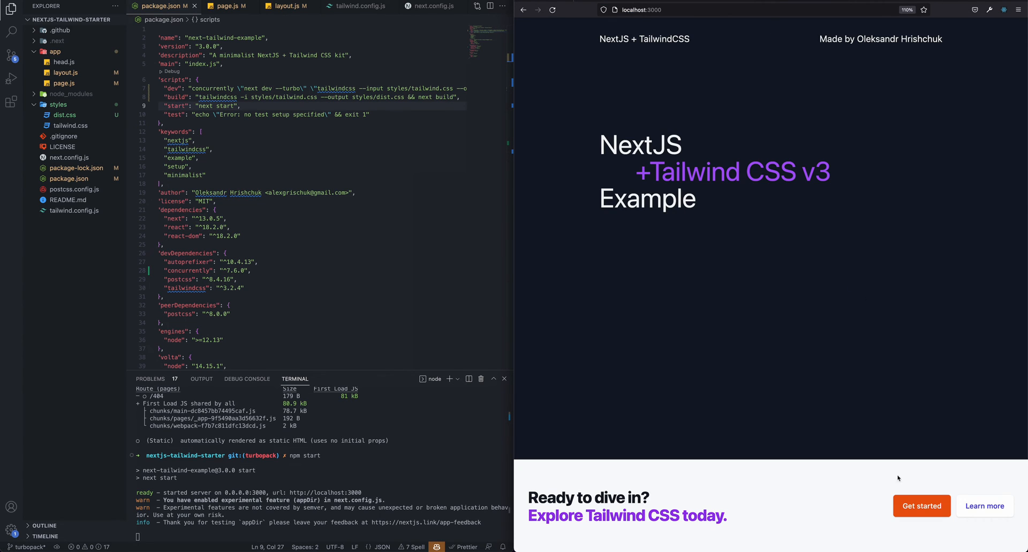
mouse_move(921, 507)
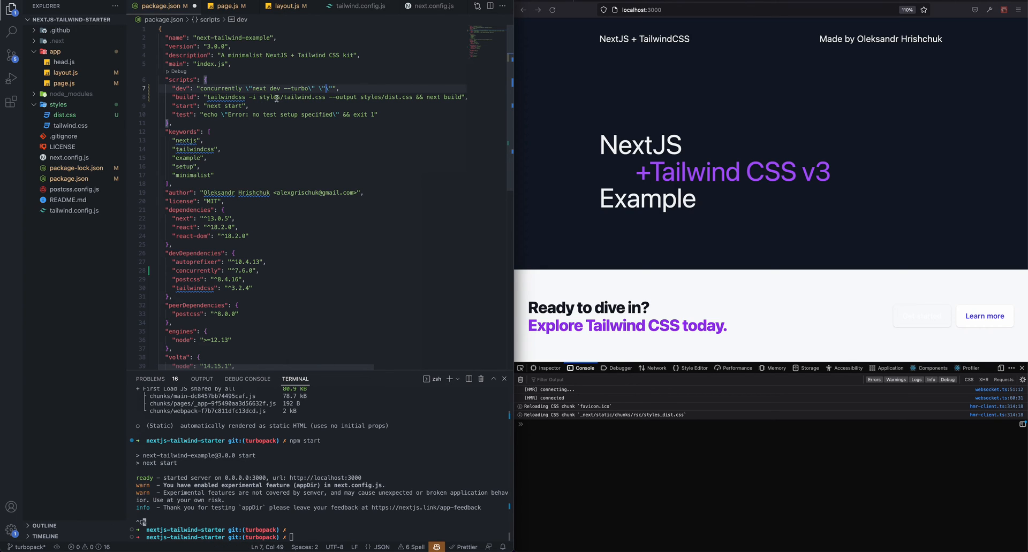
Add a tailwind script: tailwindcss --input styles/tailwind.css --output styles/dist.css --watch.
double_click(297, 97)
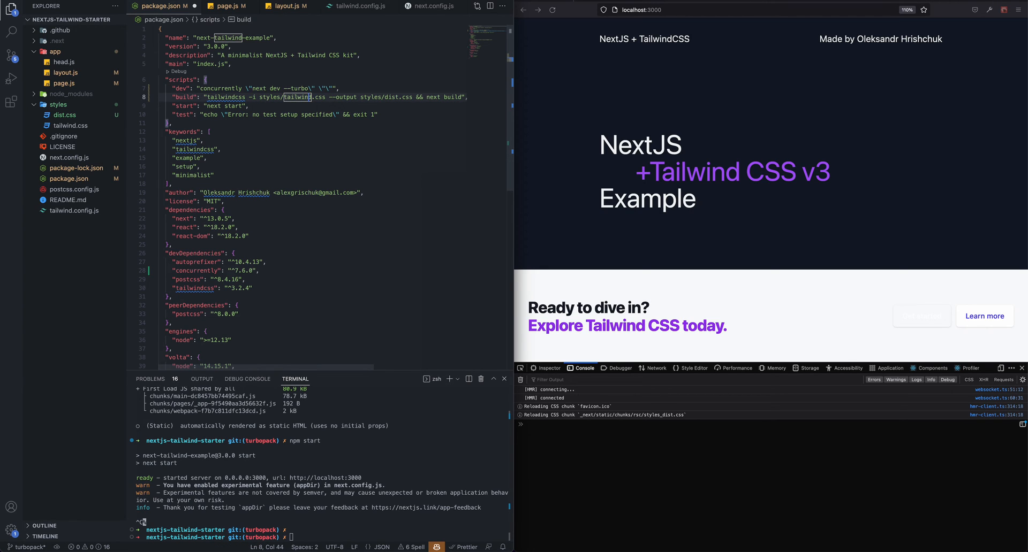
key(Enter)
text("tailwind:)
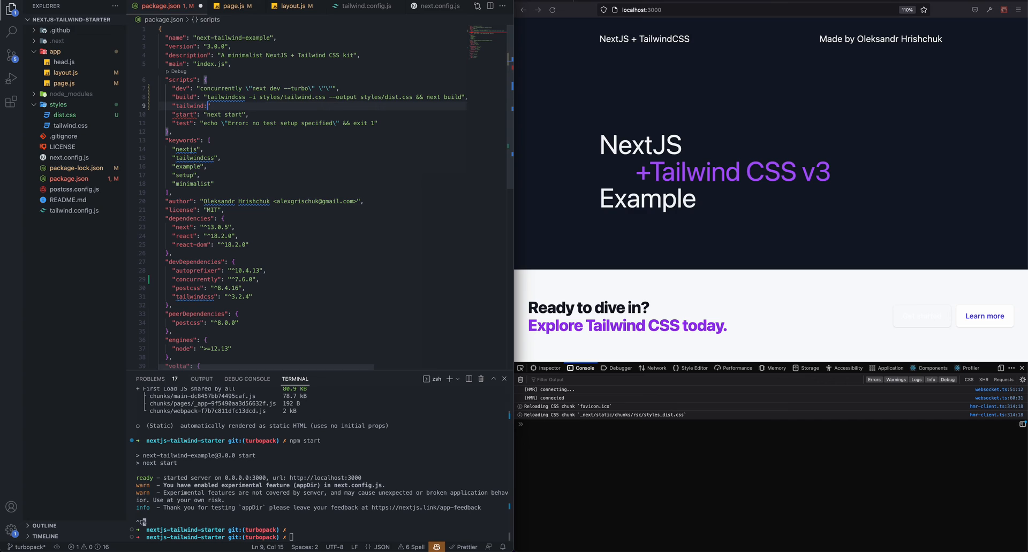
text(tailwindcss --input styles/tailwind.css --output styles/dist.css --watch)
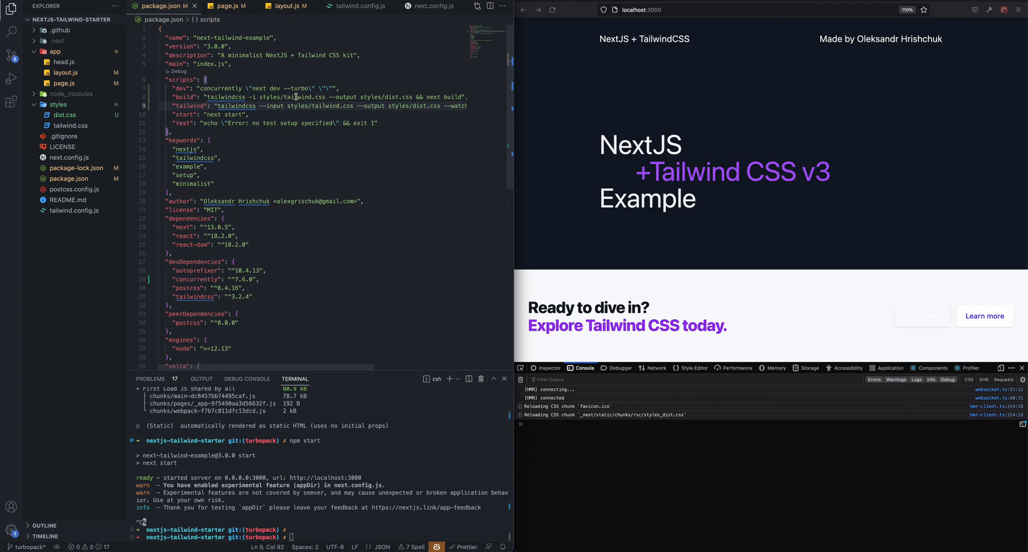
mouse_move(323, 87)
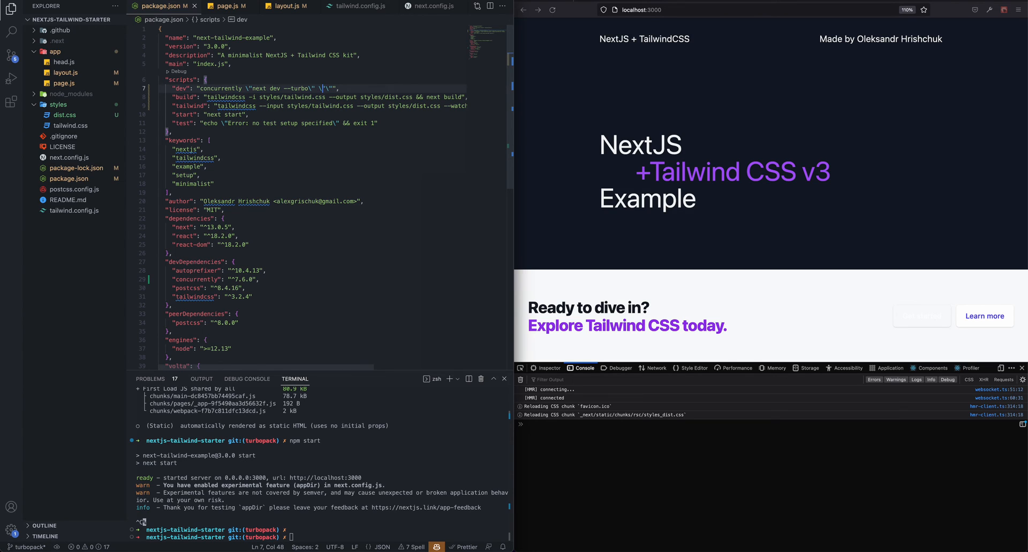
Make the dev script's second command 'npm run tailwind'.
text(npm)
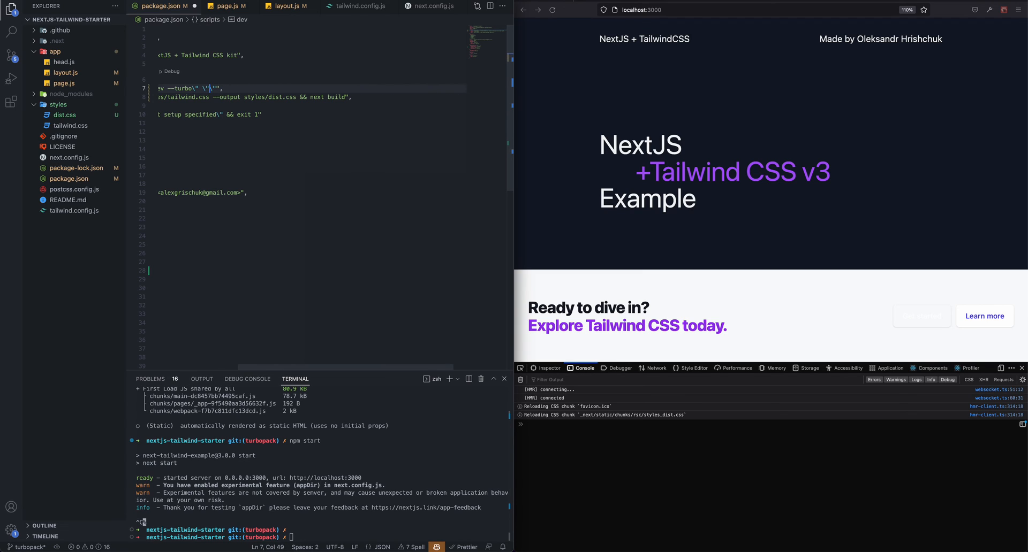
text(npm run)
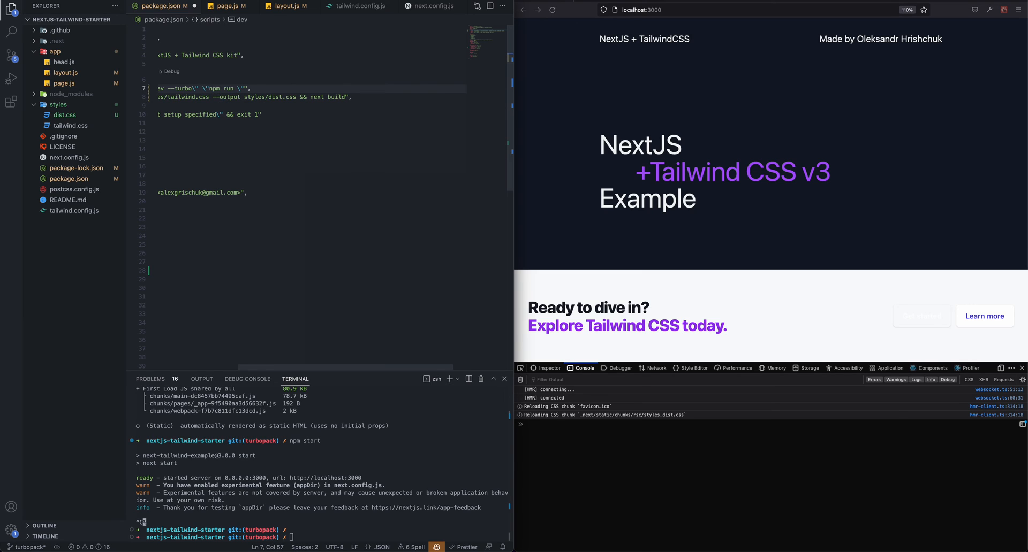
text(tailwind)
click(307, 105)
text("t)
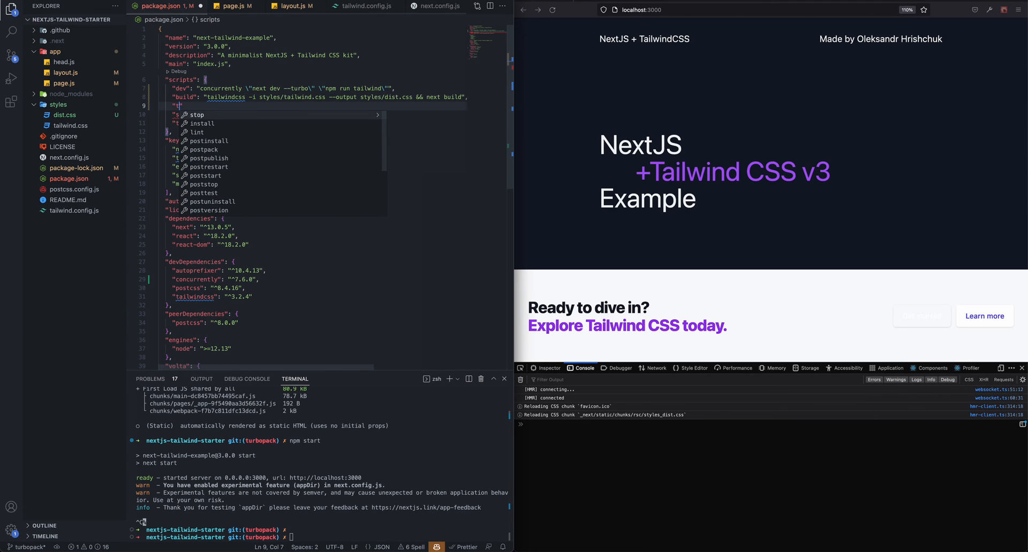
text(ailwind)
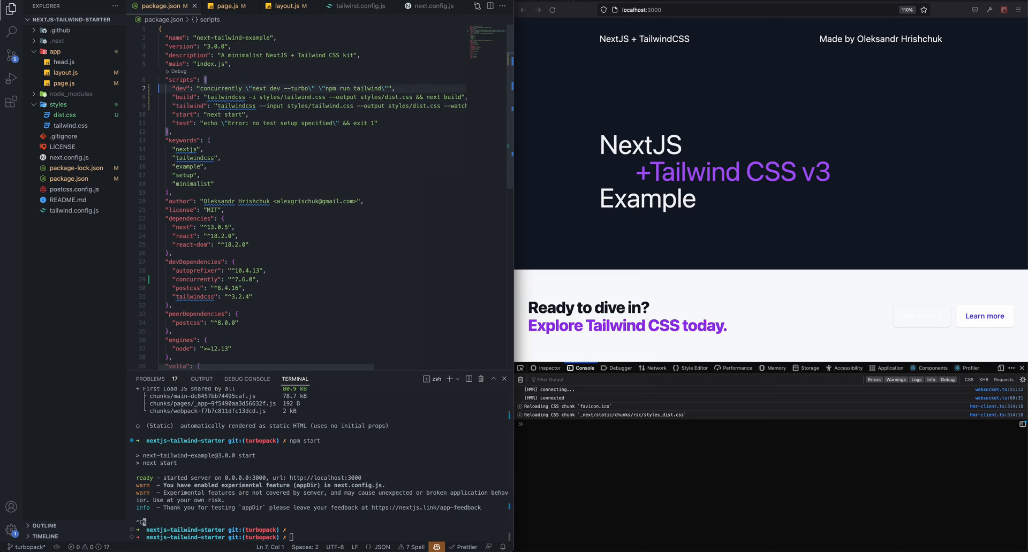
Start the dev server with npm run dev, launching Turbopack and the Tailwind watcher.
click(399, 140)
text(npm)
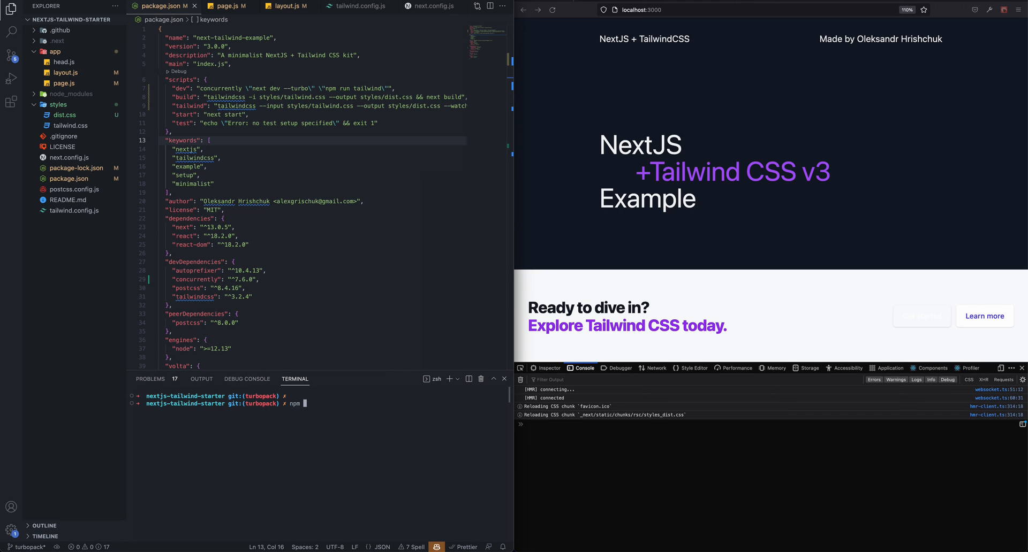
text(run dev)
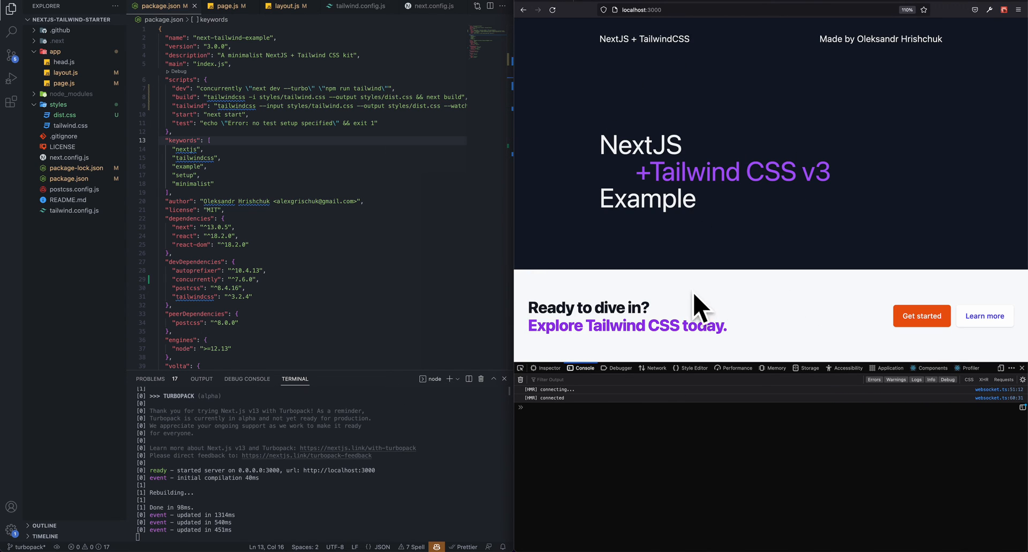
Check the Get started button classes in page.js, then return to package.json.
click(226, 6)
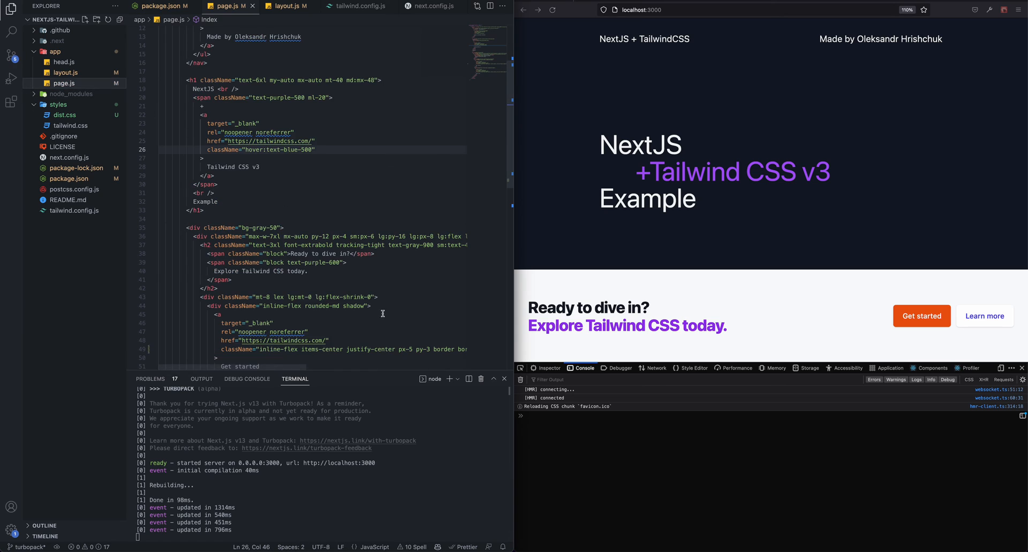
scroll(down, 3)
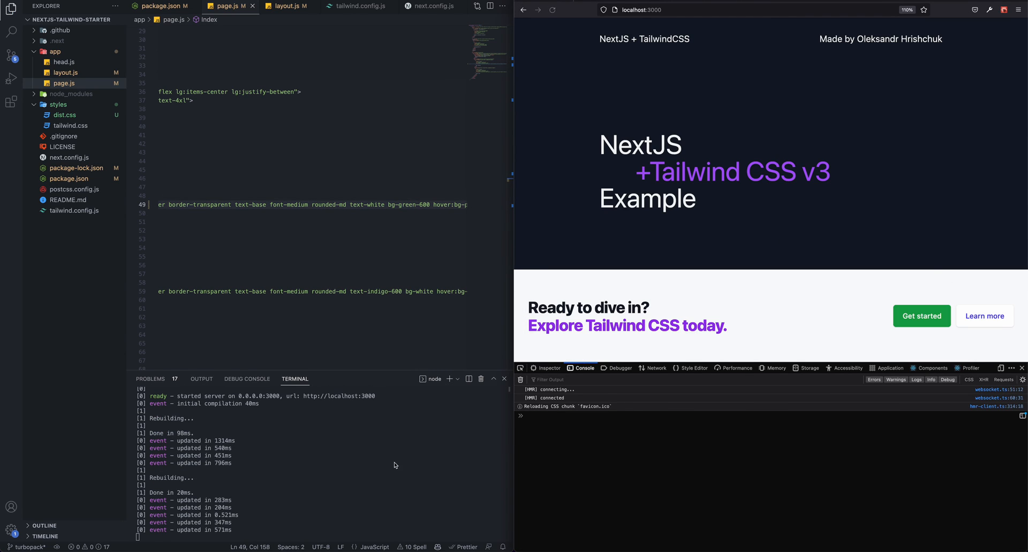
click(161, 7)
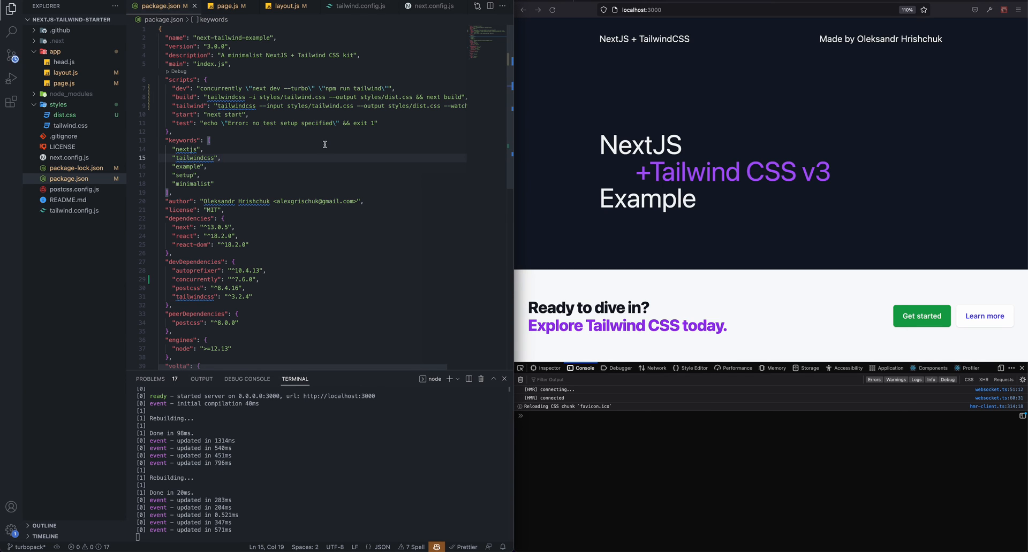
click(208, 140)
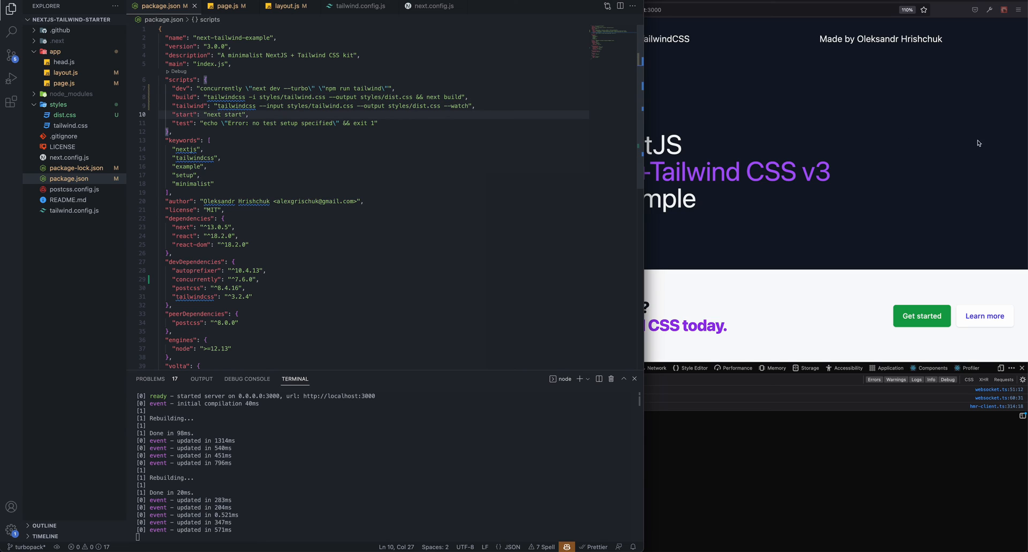
mouse_move(462, 105)
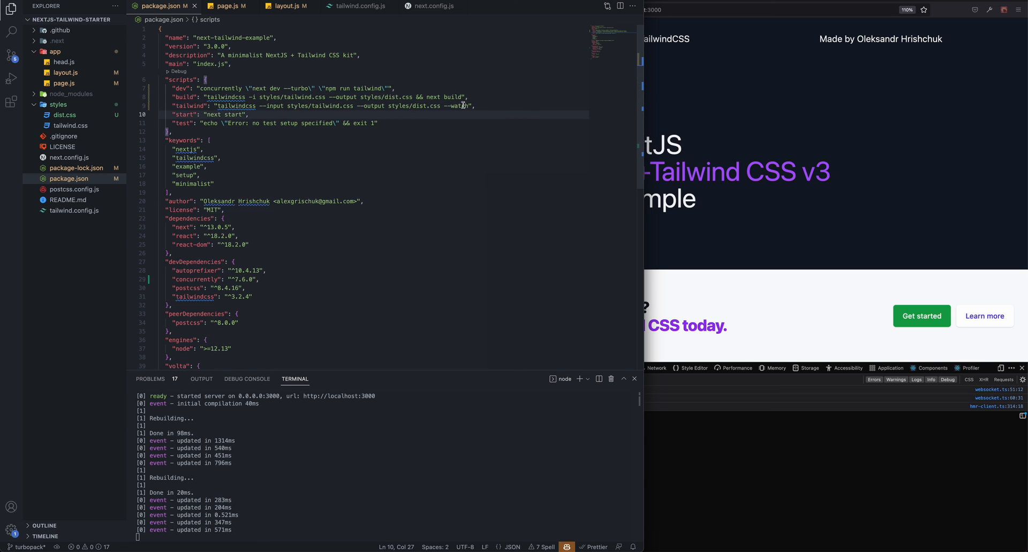